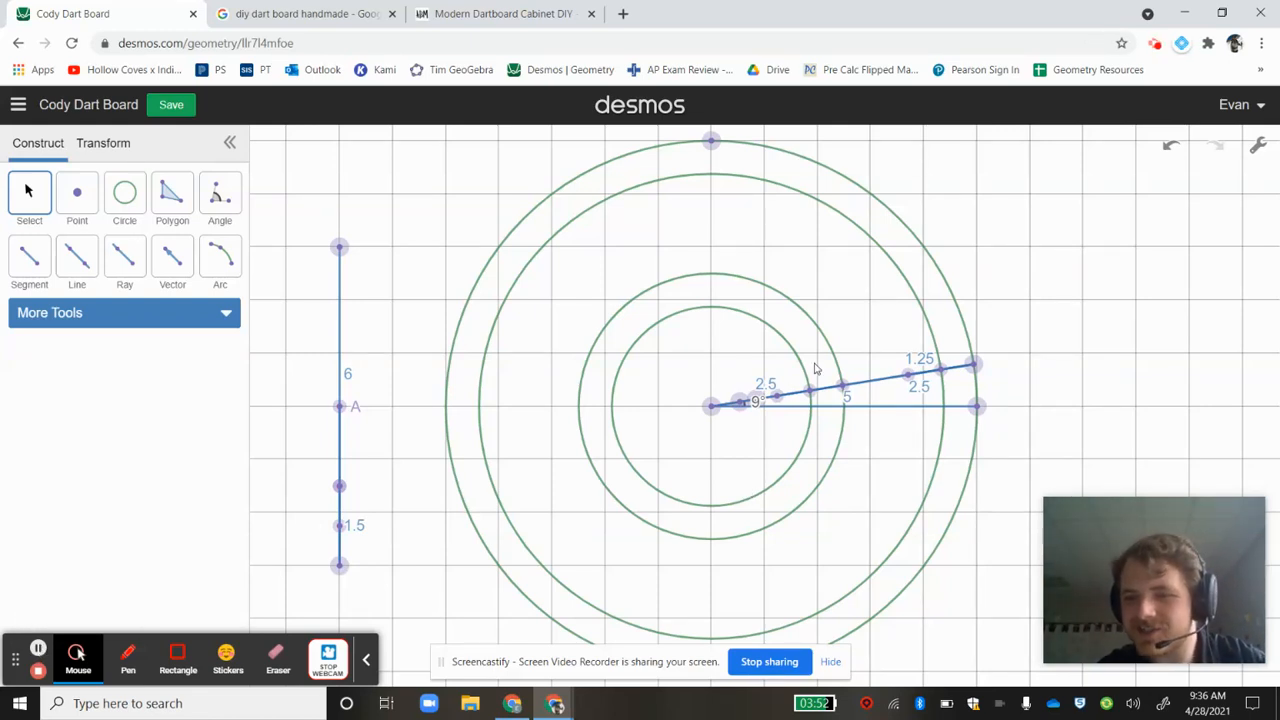
mouse_move(788, 285)
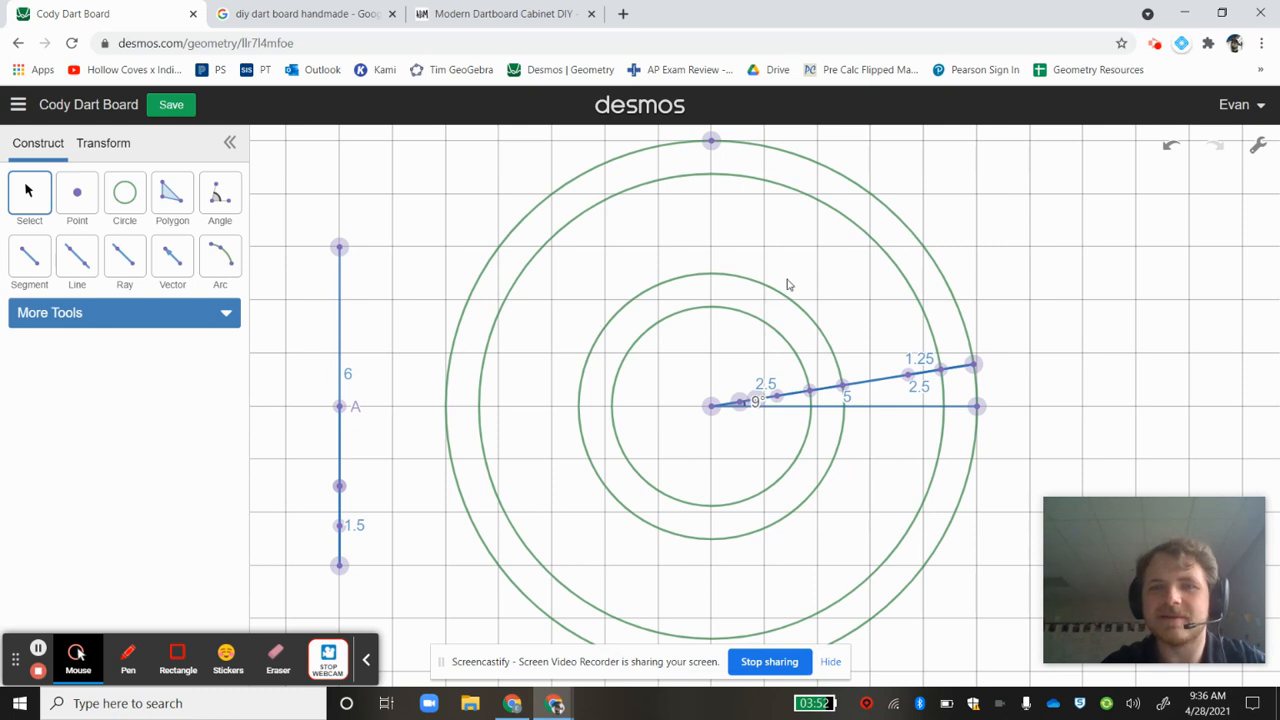
mouse_move(722, 260)
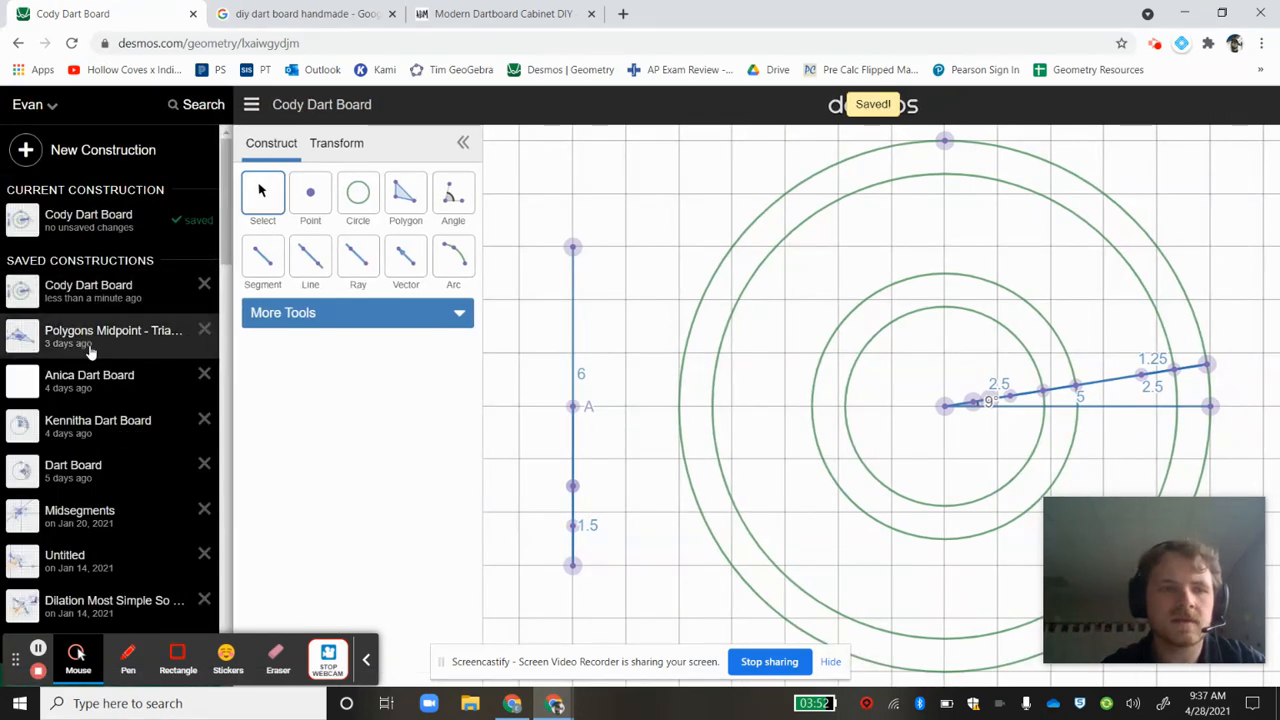
- Open the saved Kennitha Dart Board construction
left_click(98, 425)
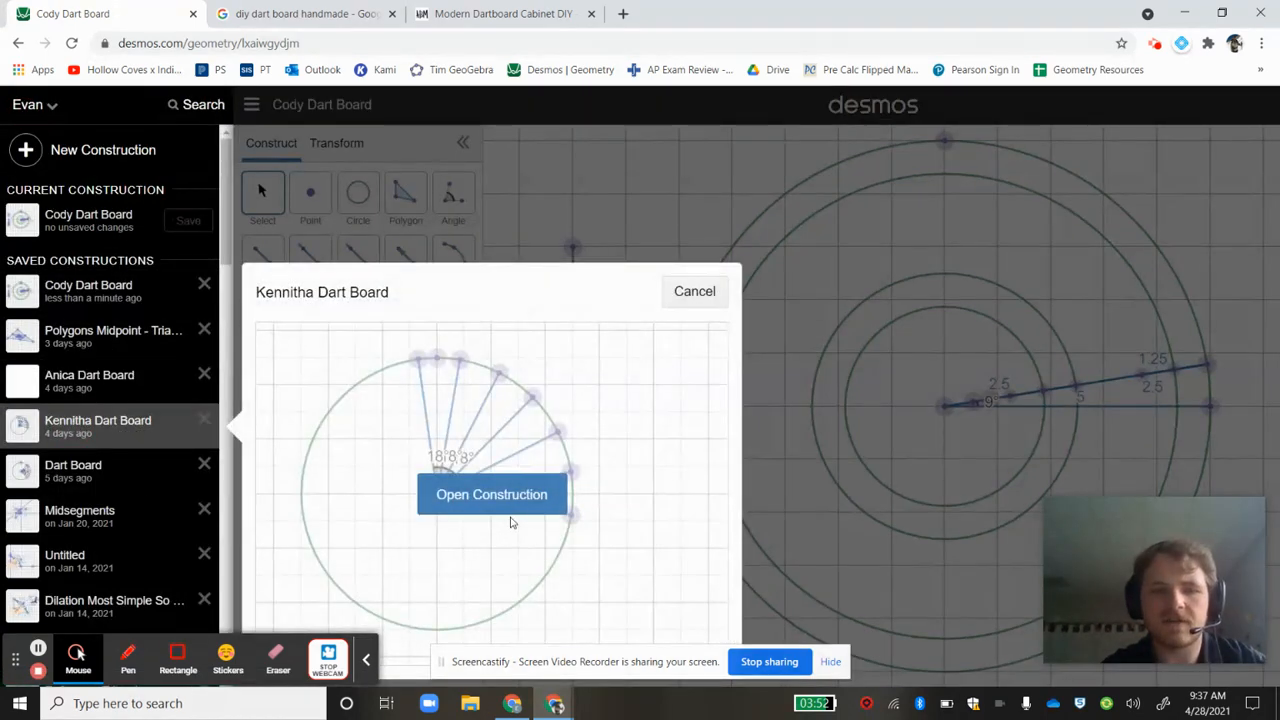
left_click(491, 494)
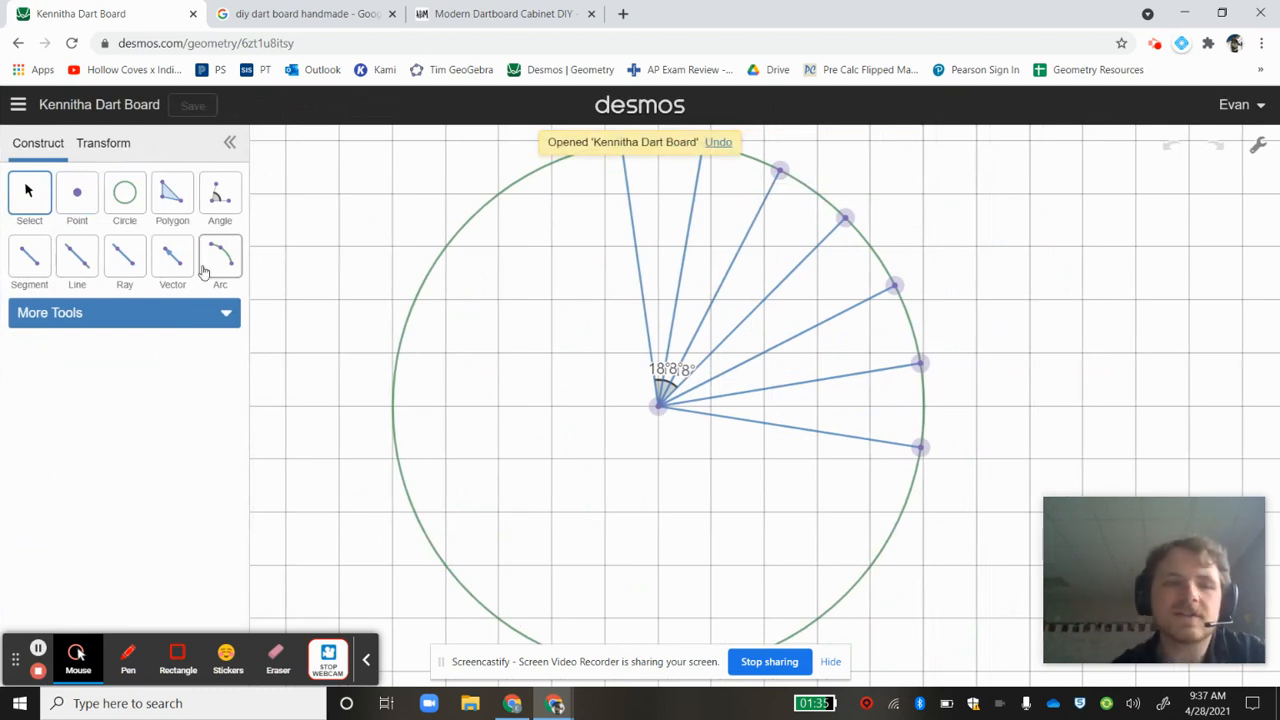
mouse_move(155, 300)
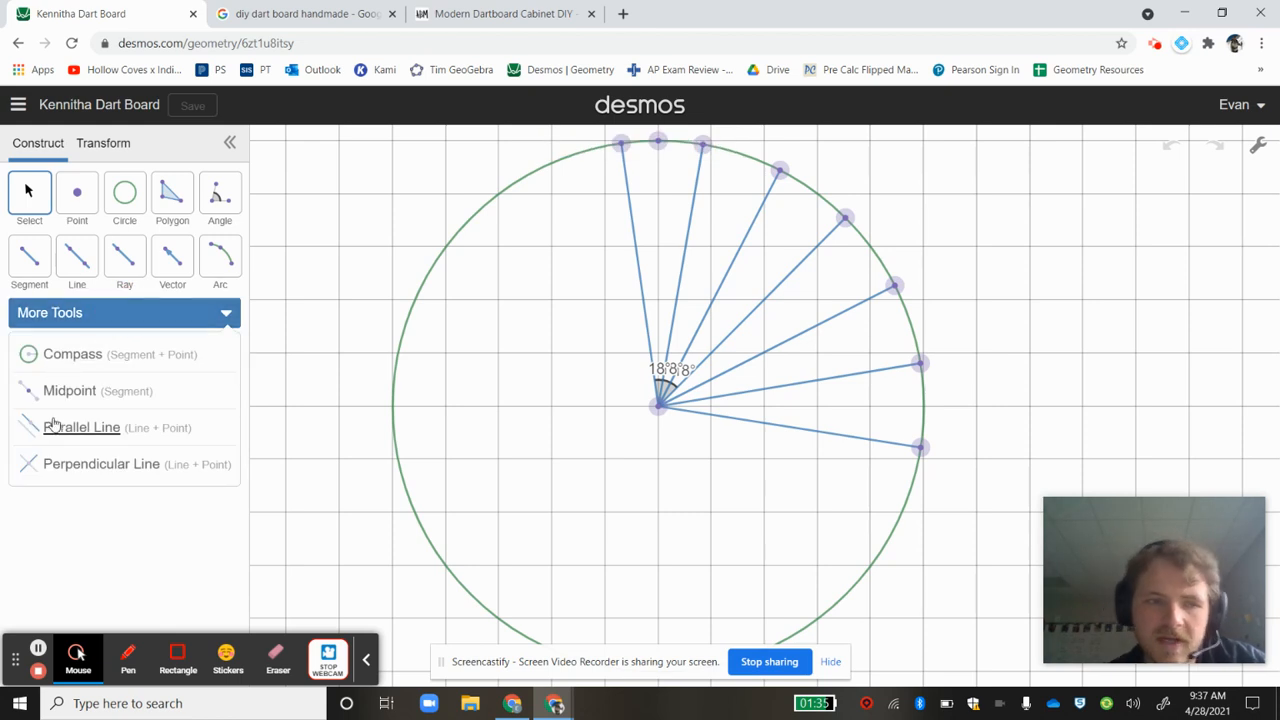
left_click(69, 390)
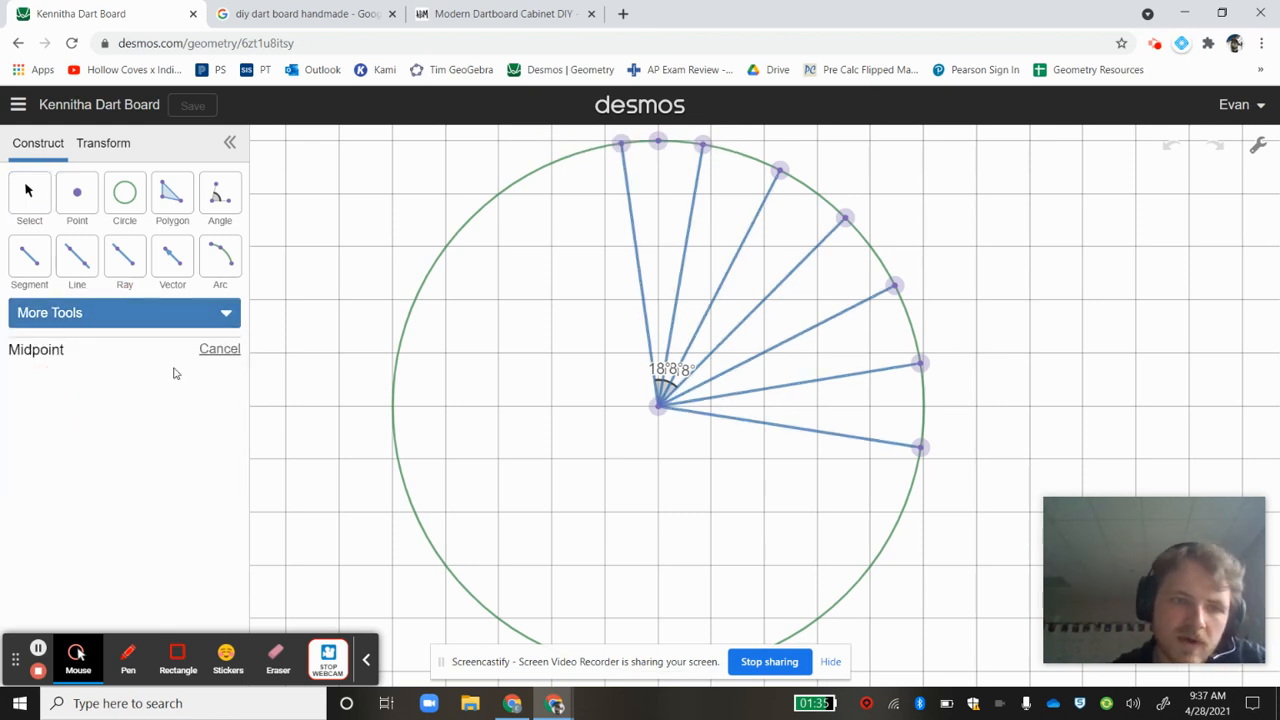
mouse_move(640, 487)
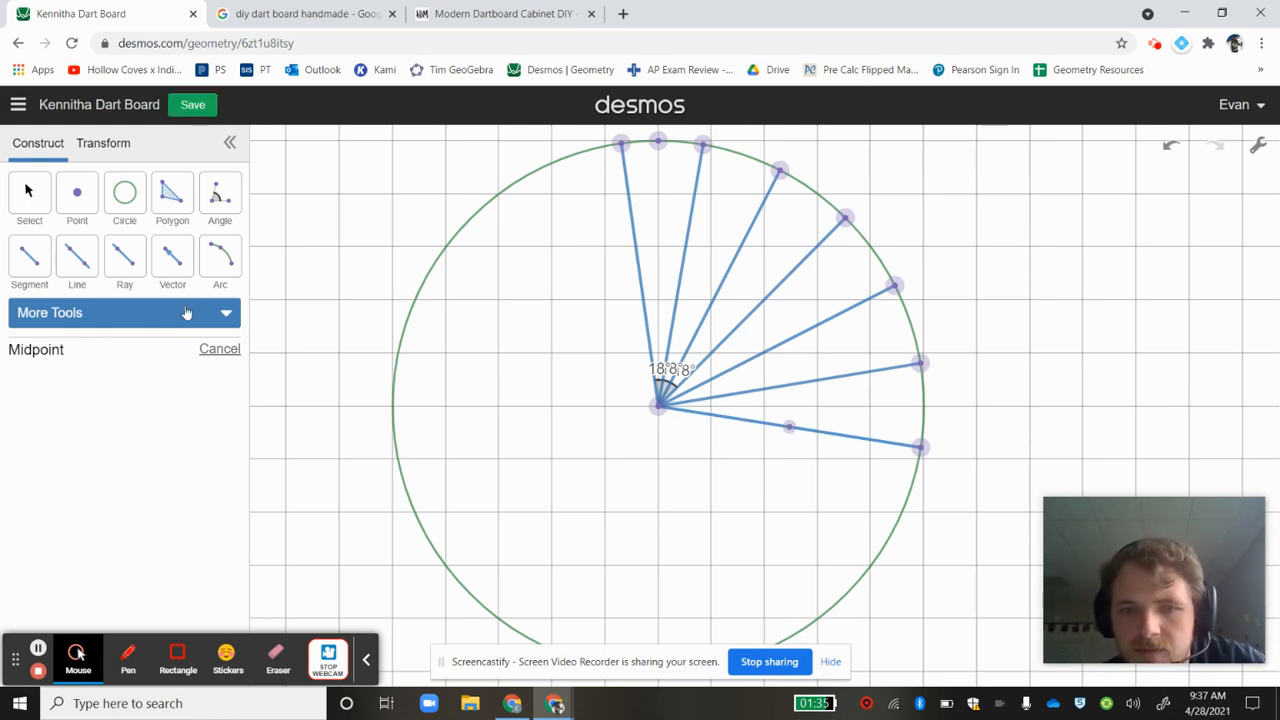
- Add a midpoint on the lowest radius and show its label A
left_click(124, 312)
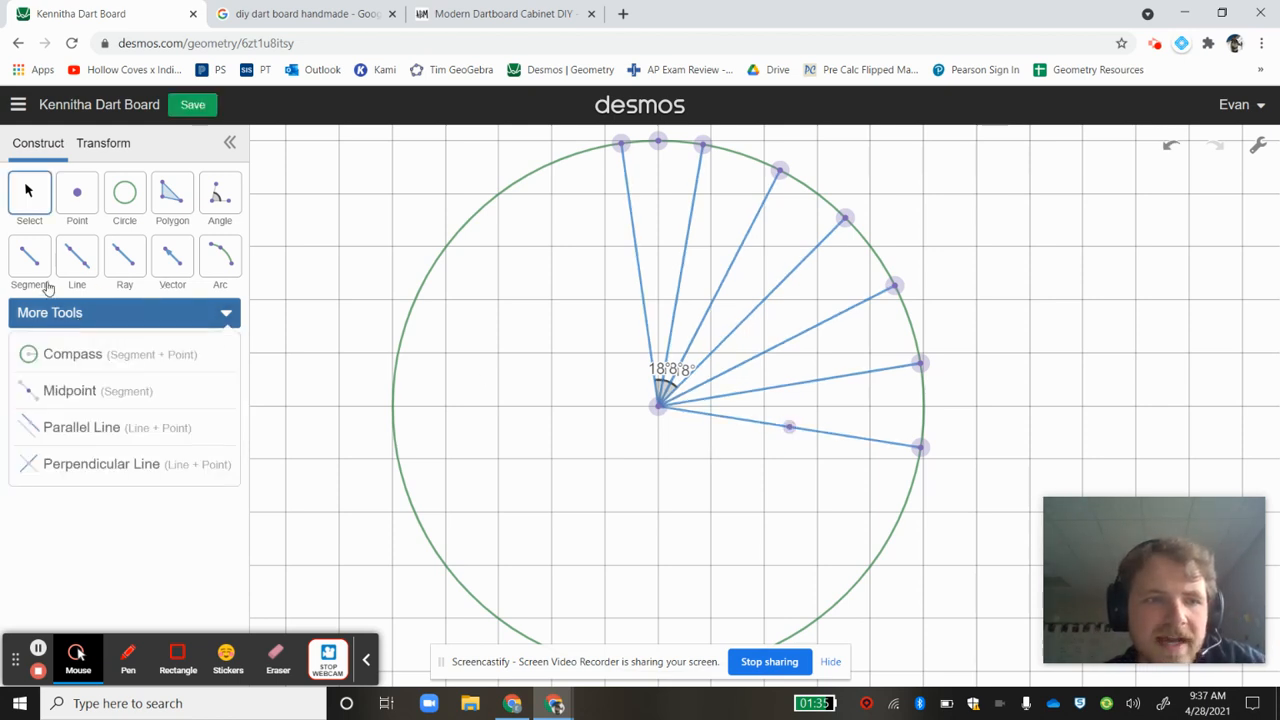
left_click(790, 425)
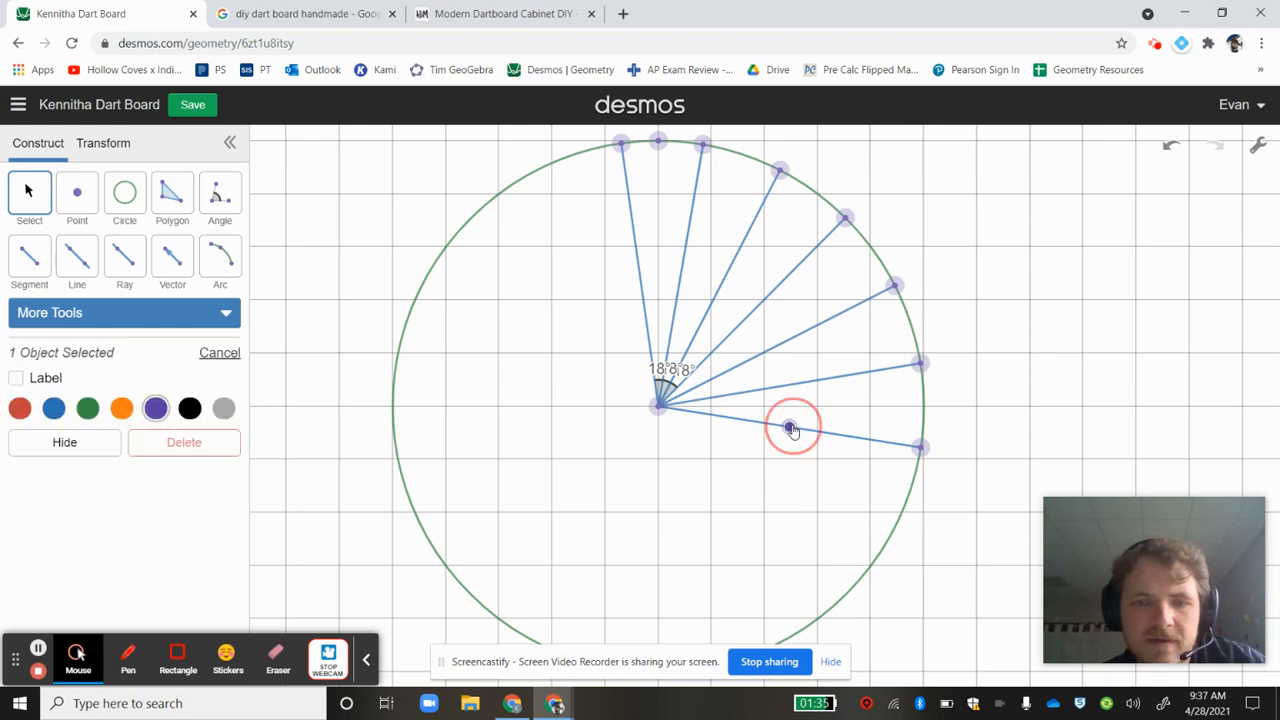
left_click(16, 377)
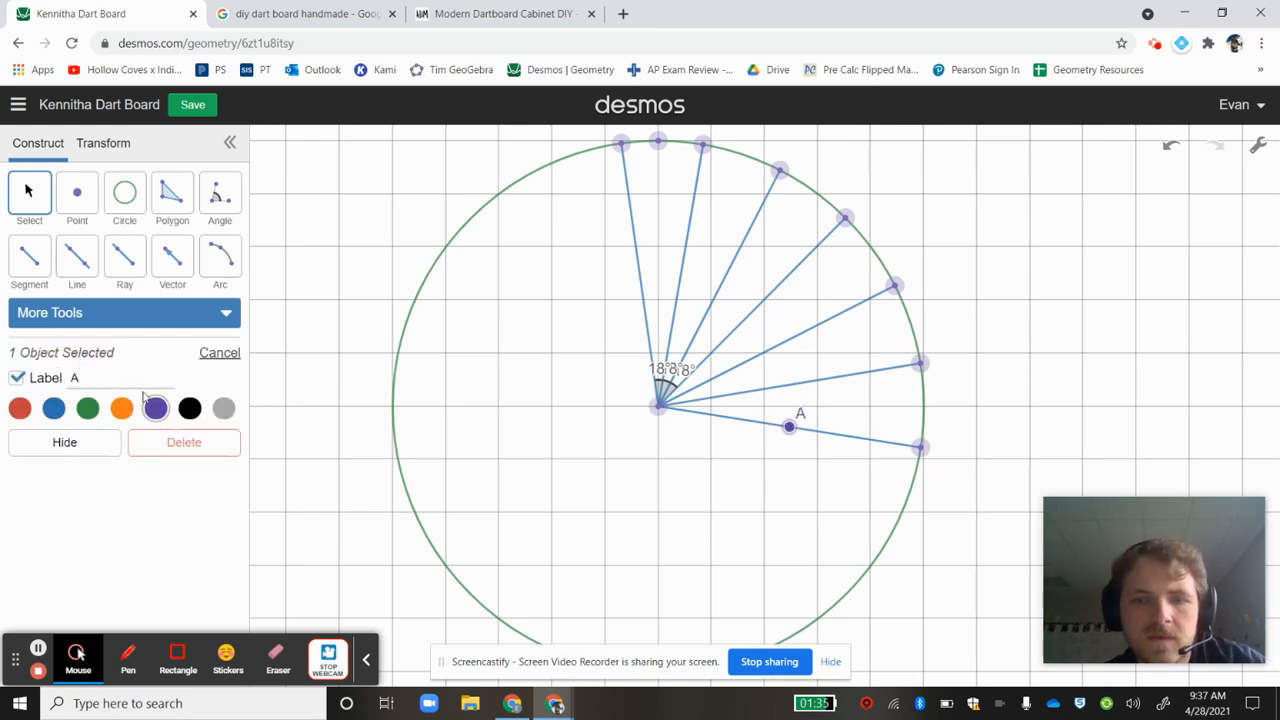
left_click(29, 255)
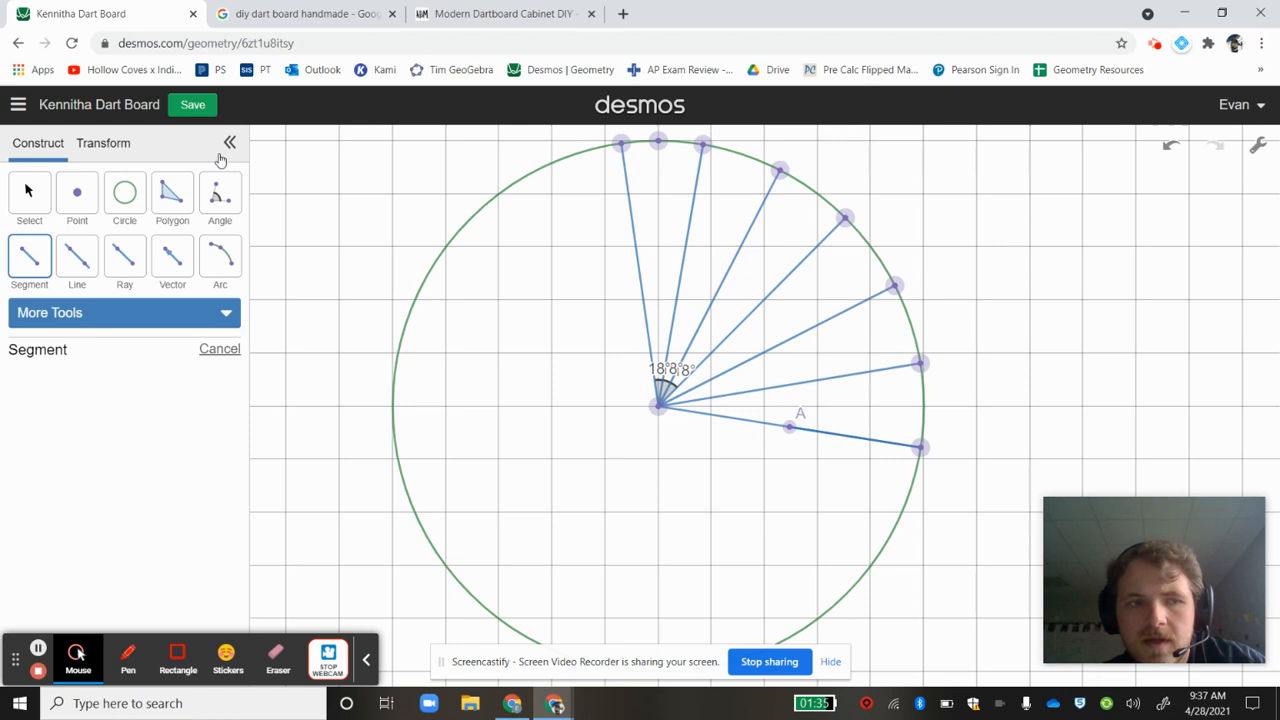
- Construct midpoint B between A and the rim and show its label
left_click(124, 312)
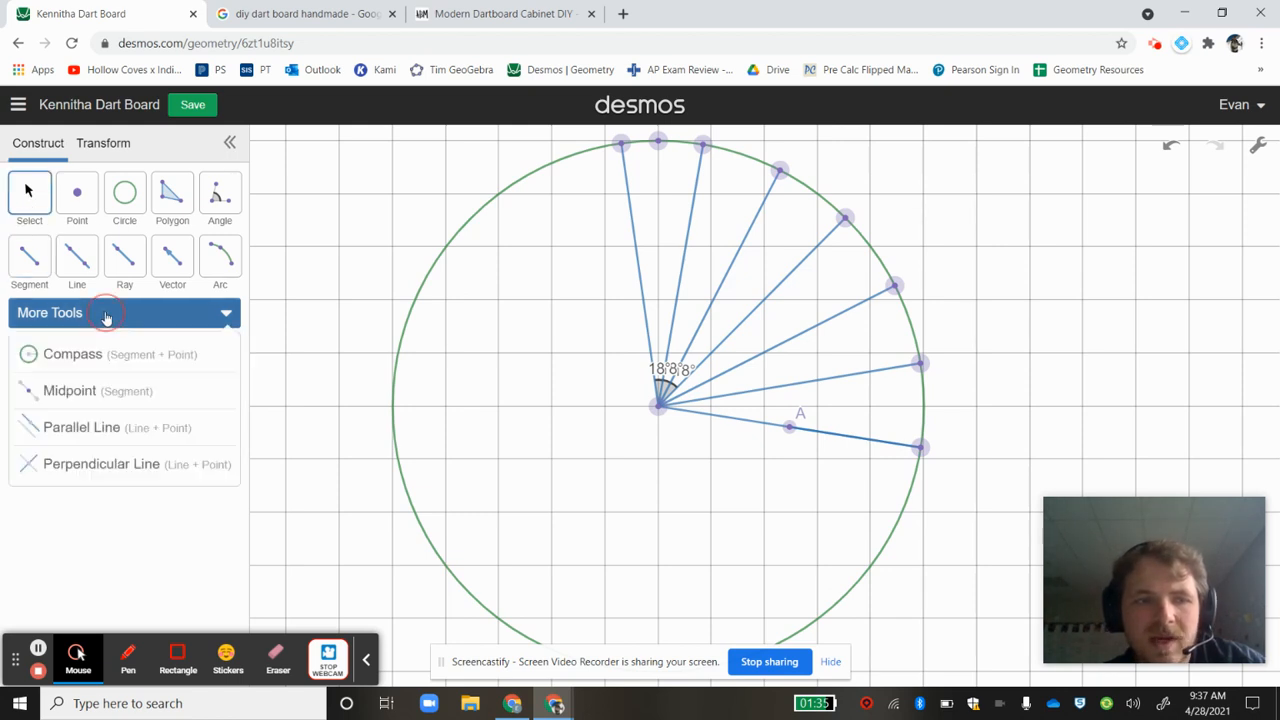
left_click(69, 390)
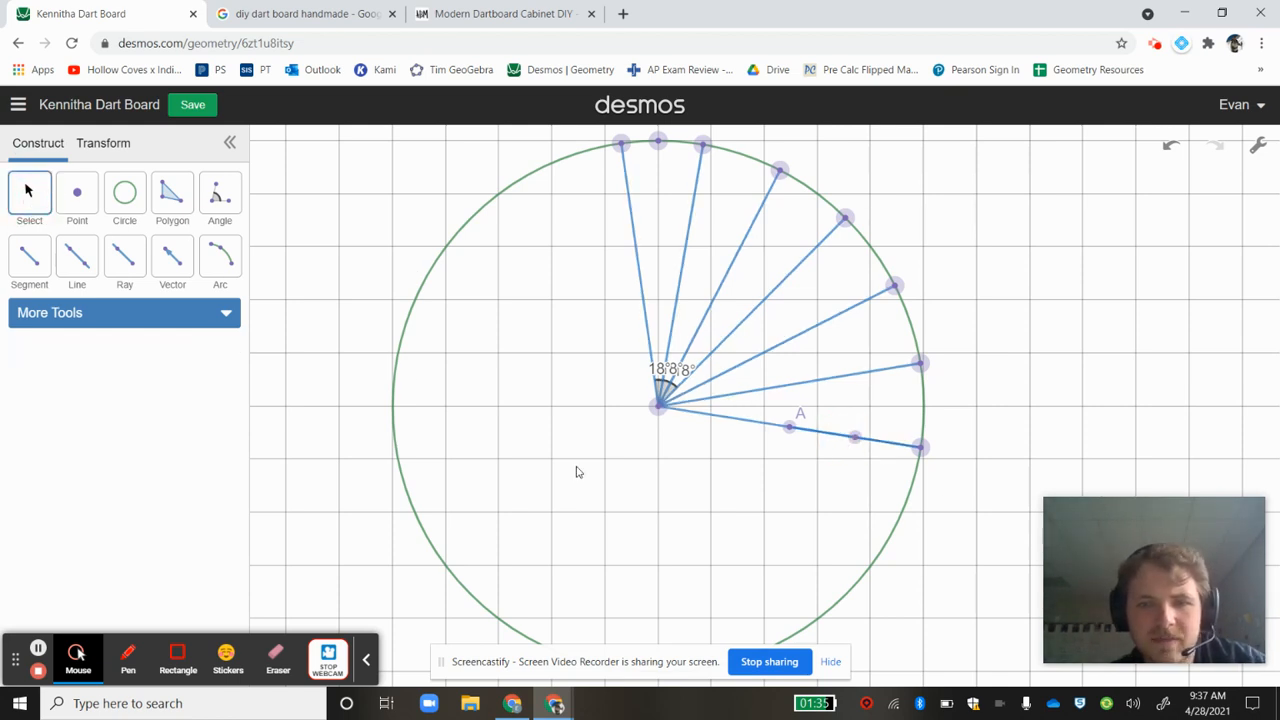
left_click(855, 437)
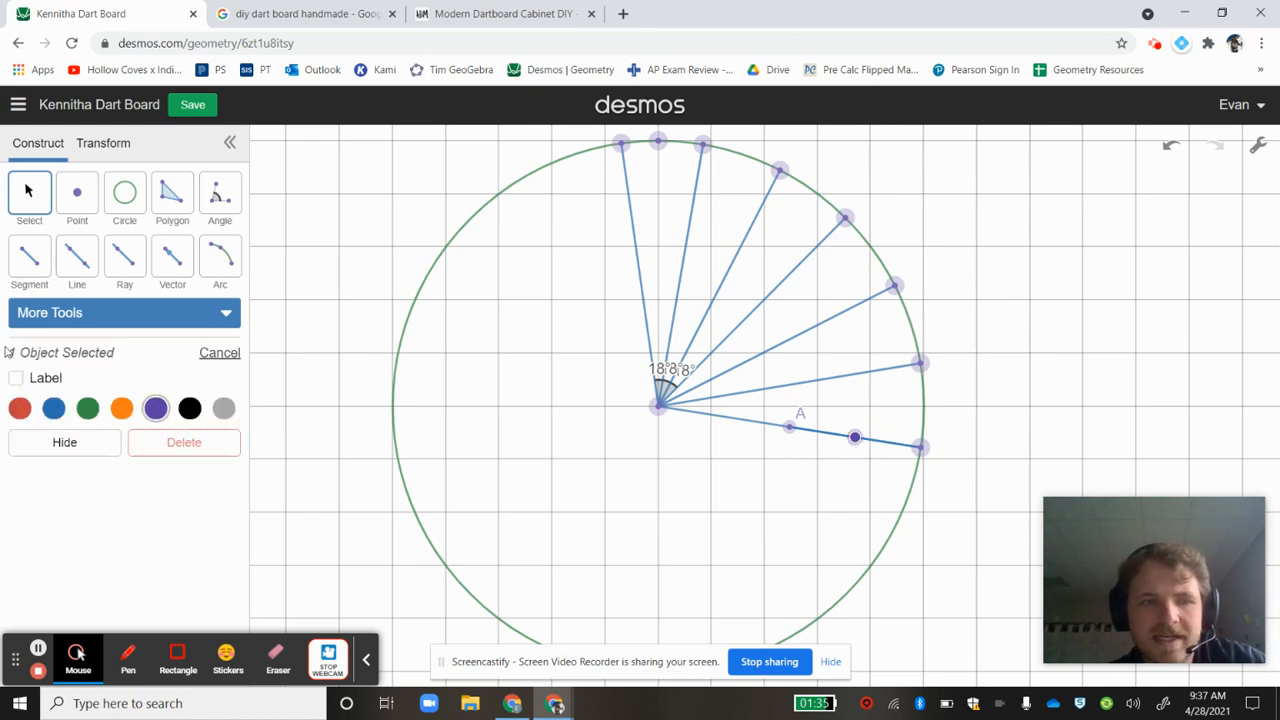
left_click(16, 378)
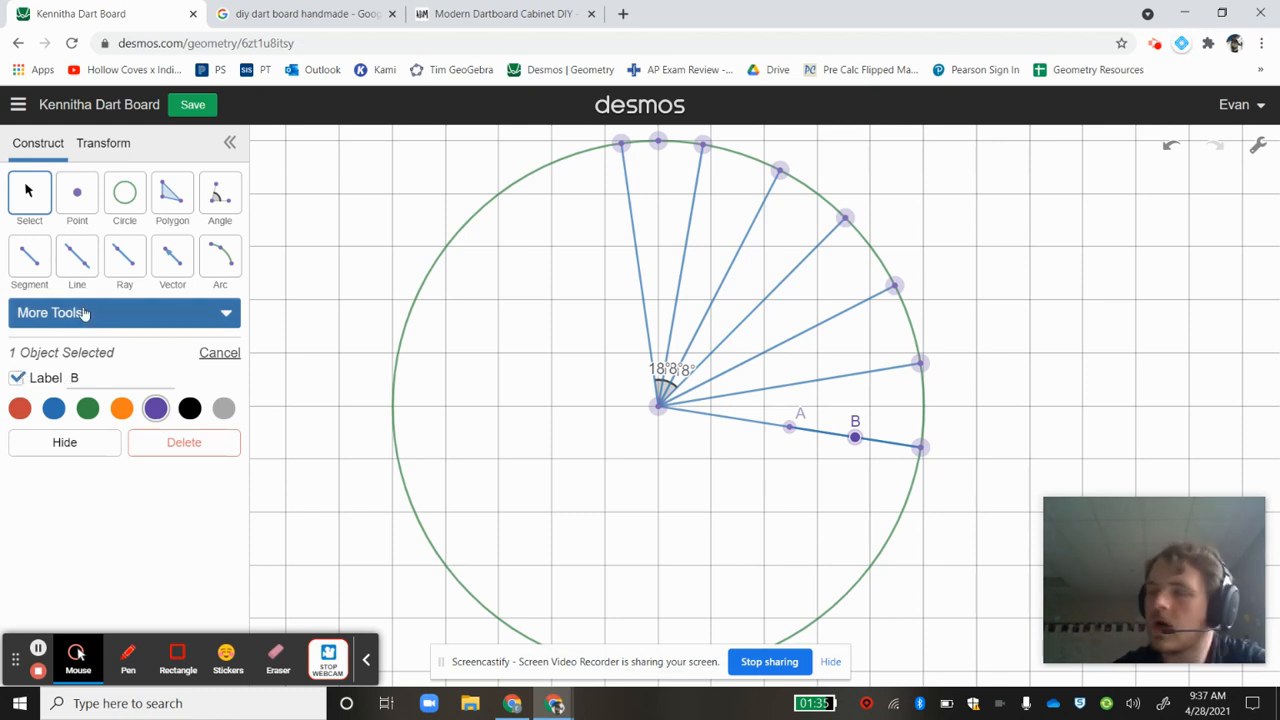
left_click(124, 312)
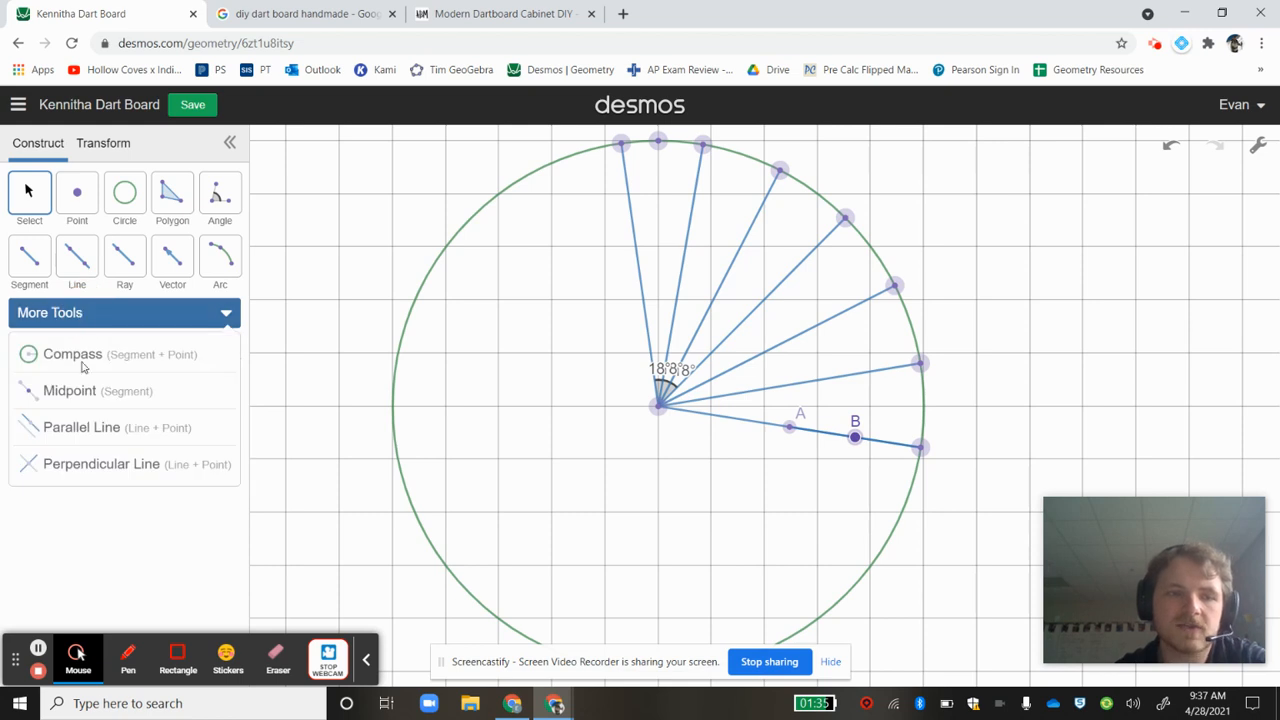
- Draw a segment from B to the rim of the board
left_click(69, 390)
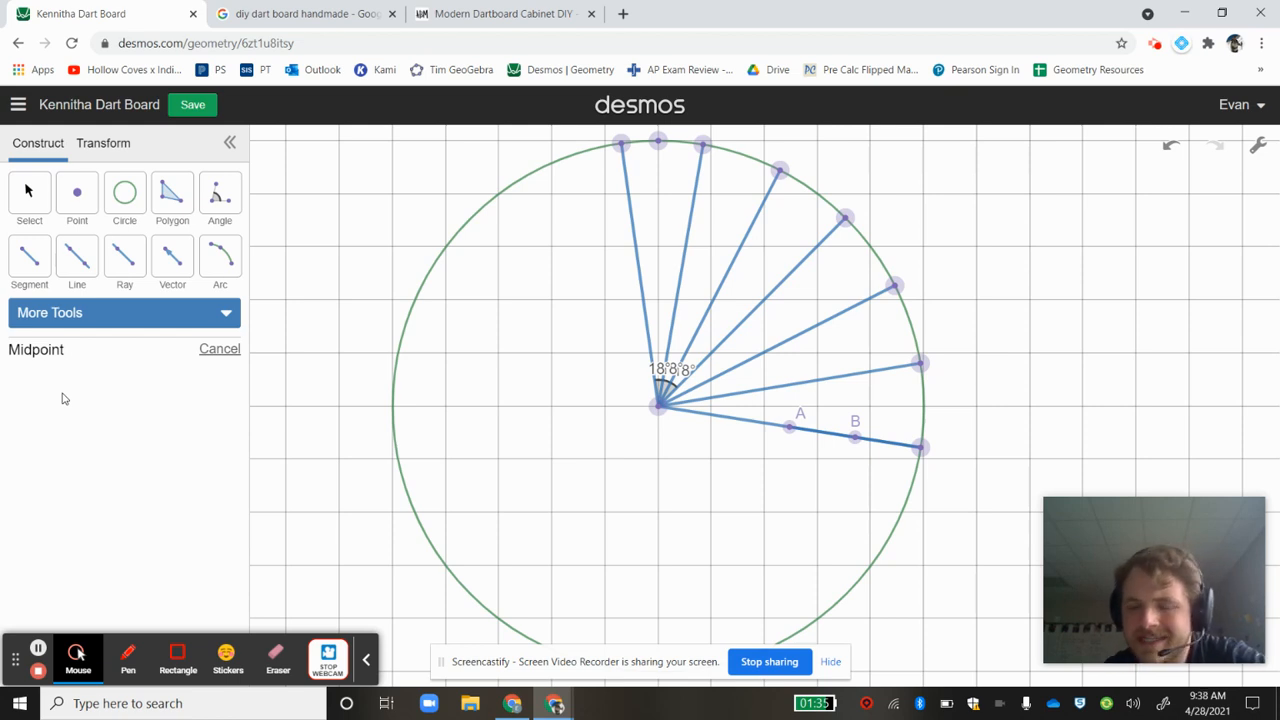
mouse_move(55, 630)
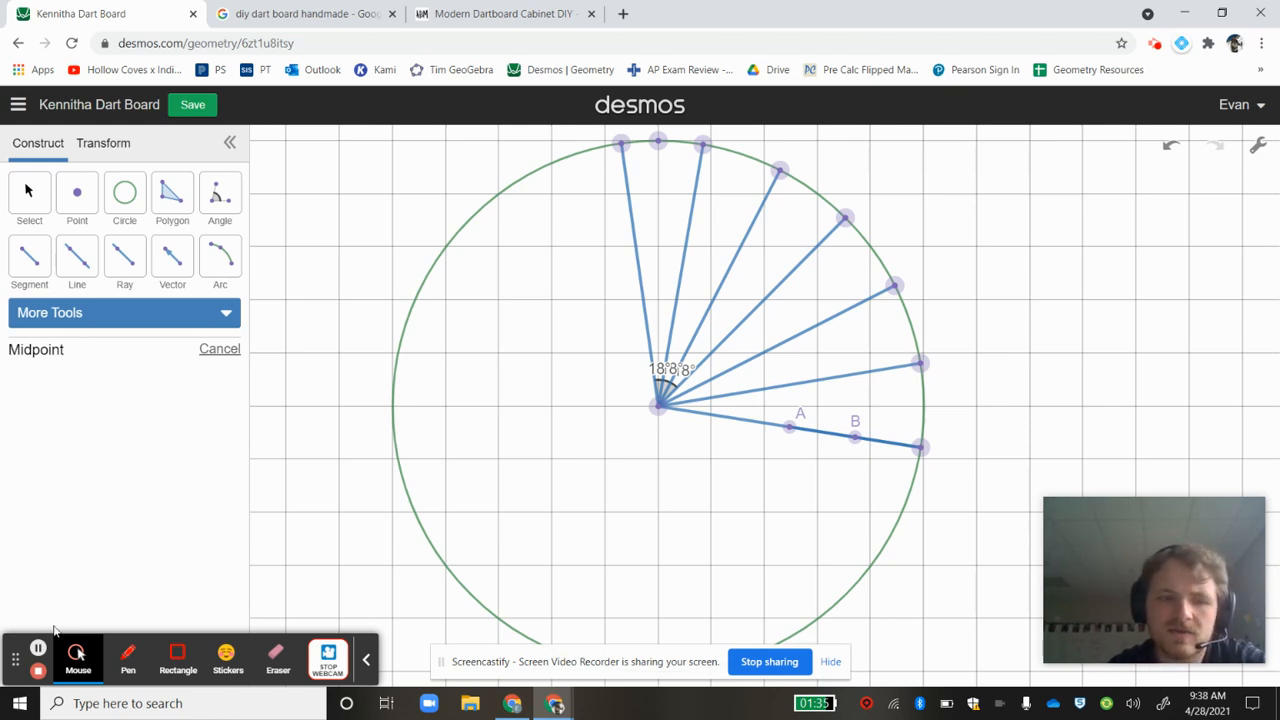
left_click(219, 349)
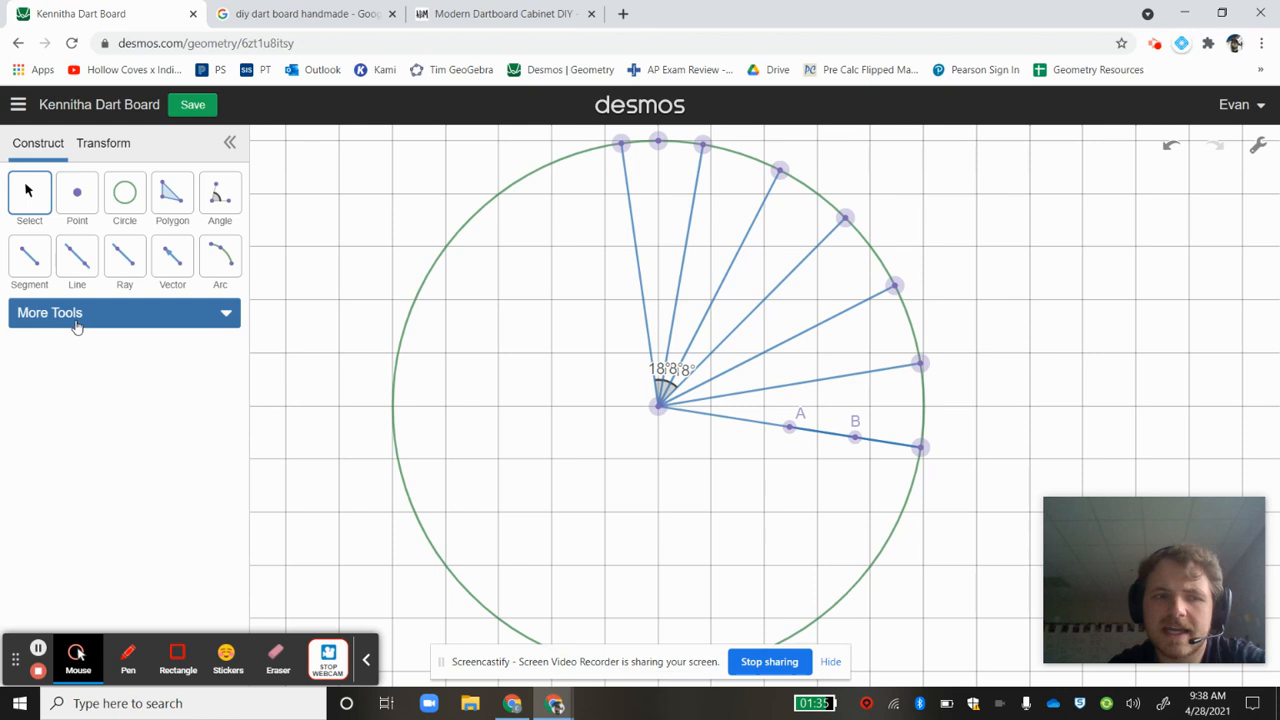
left_click(123, 312)
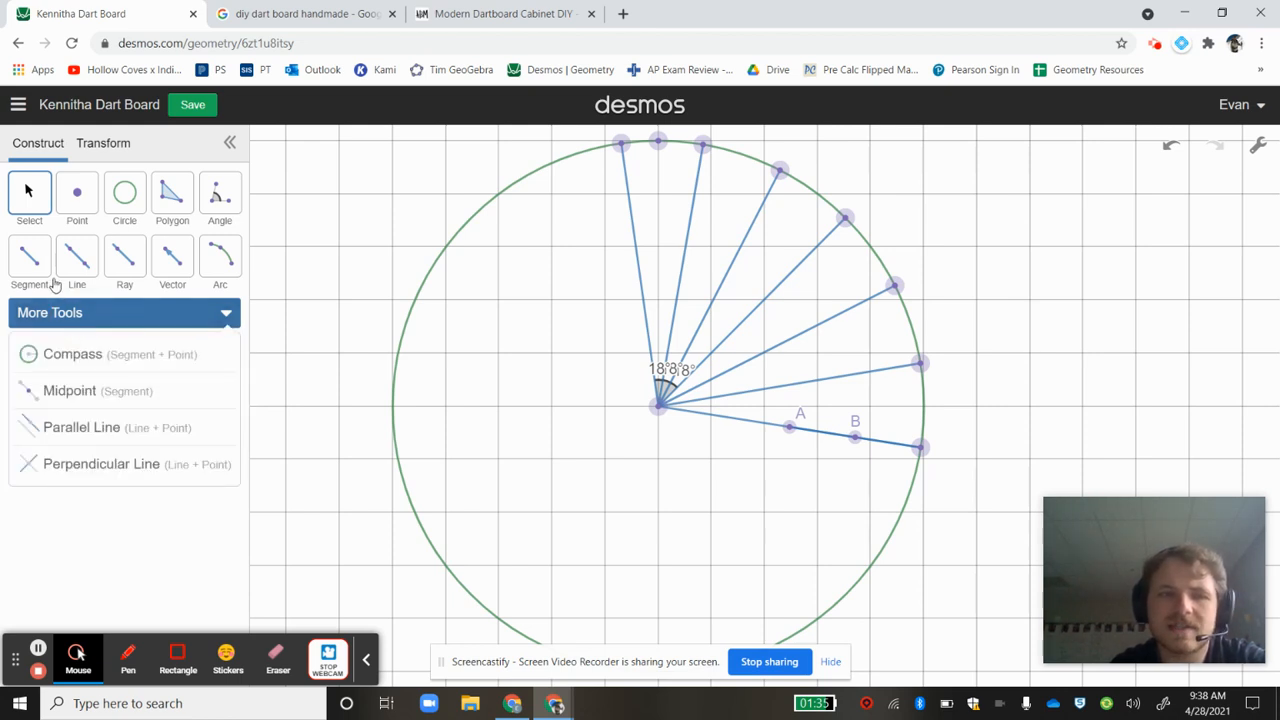
left_click(29, 258)
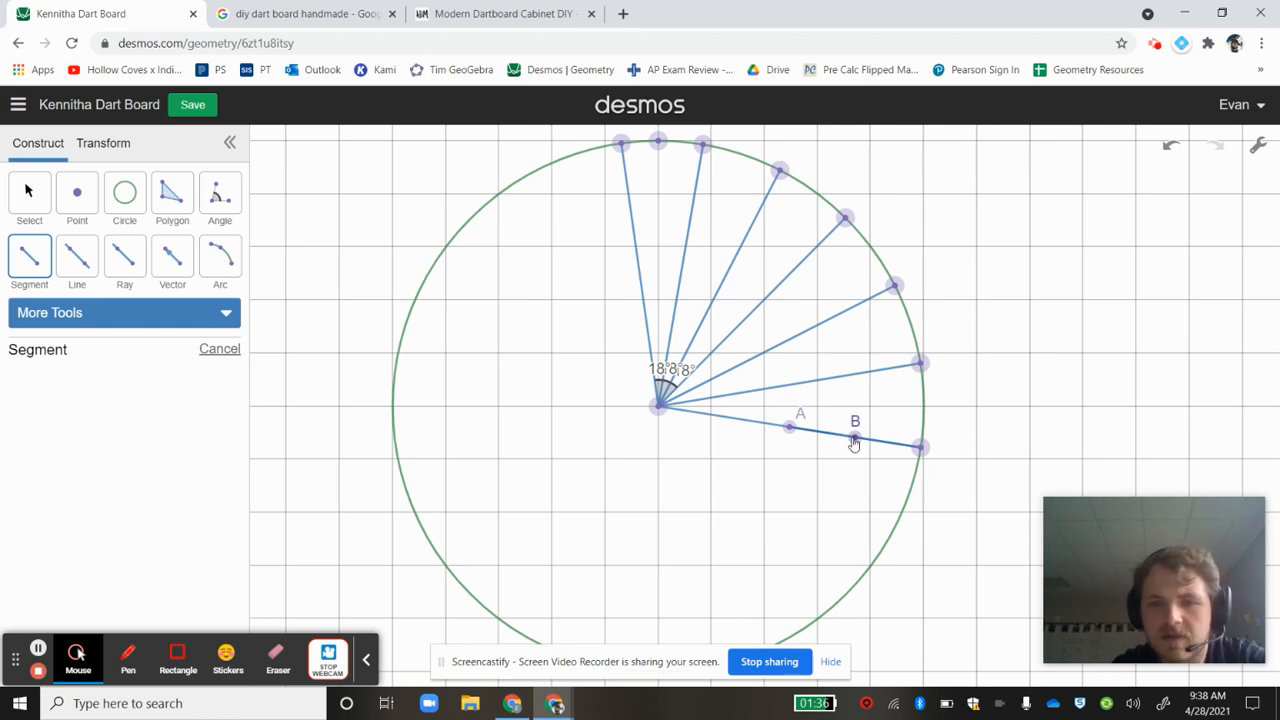
left_click(920, 450)
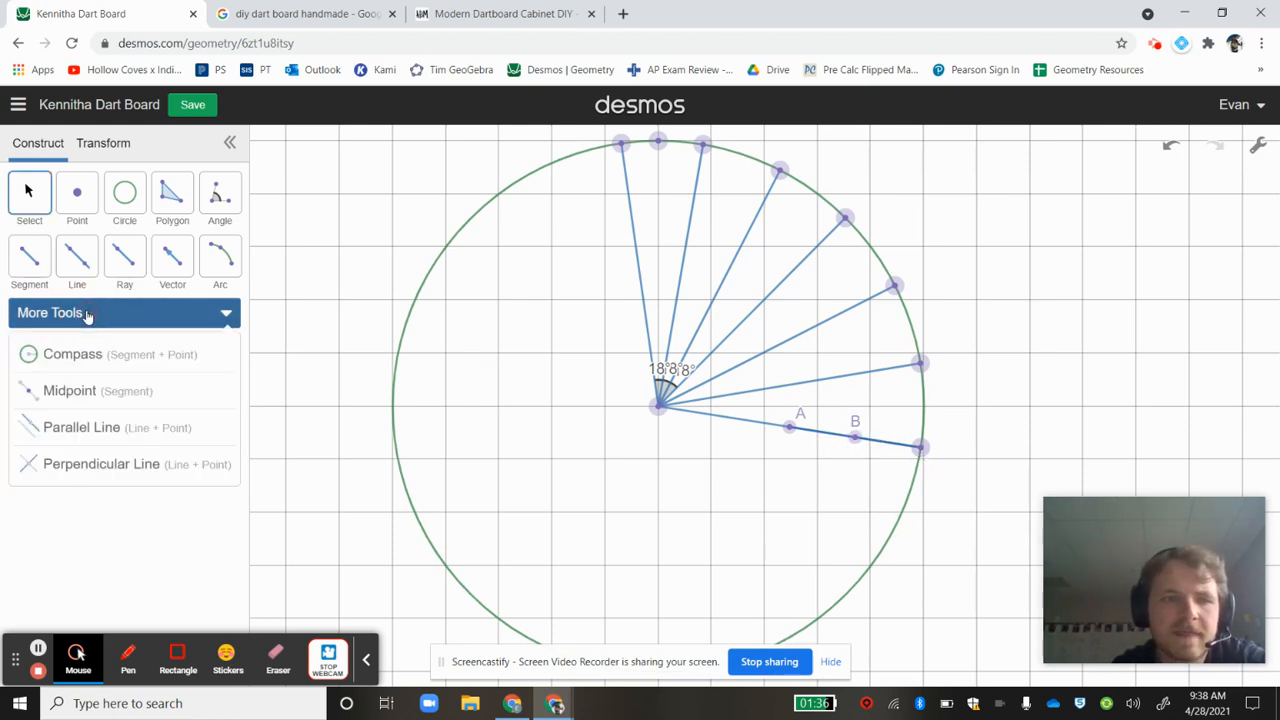
- Mark that segment's midpoint labelled C and draw a ring from the centre through C
left_click(69, 390)
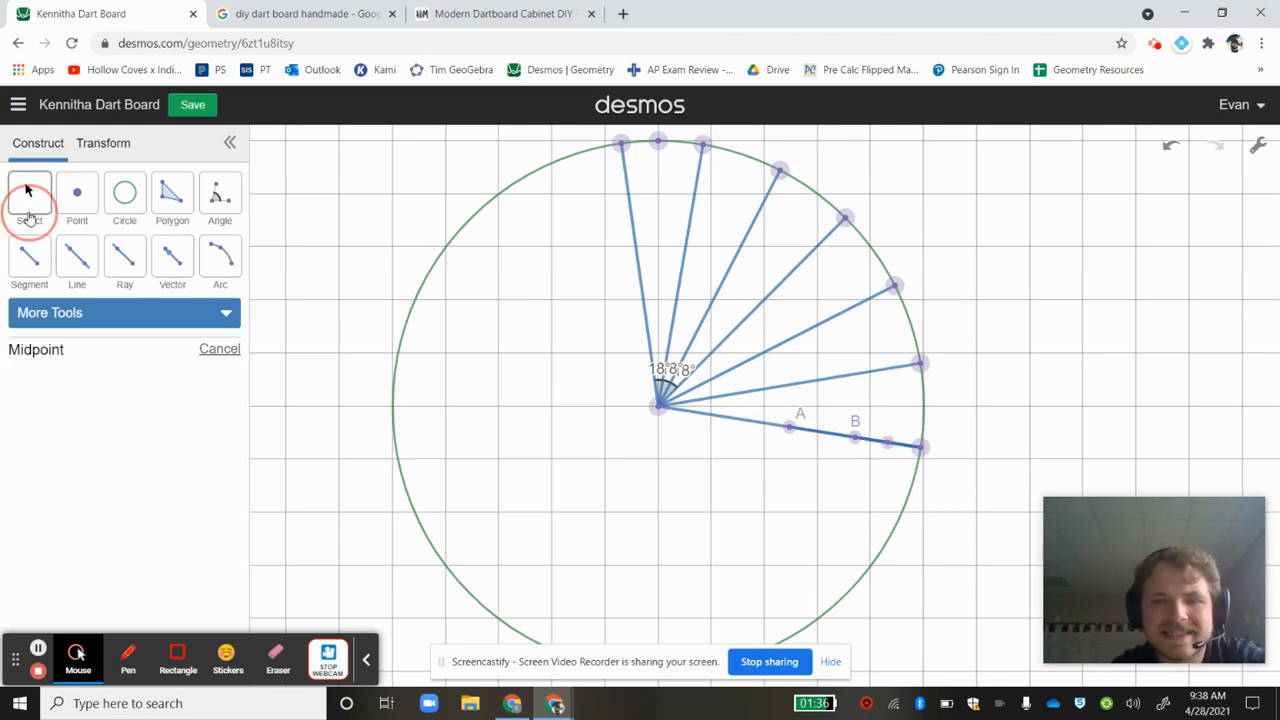
left_click(888, 442)
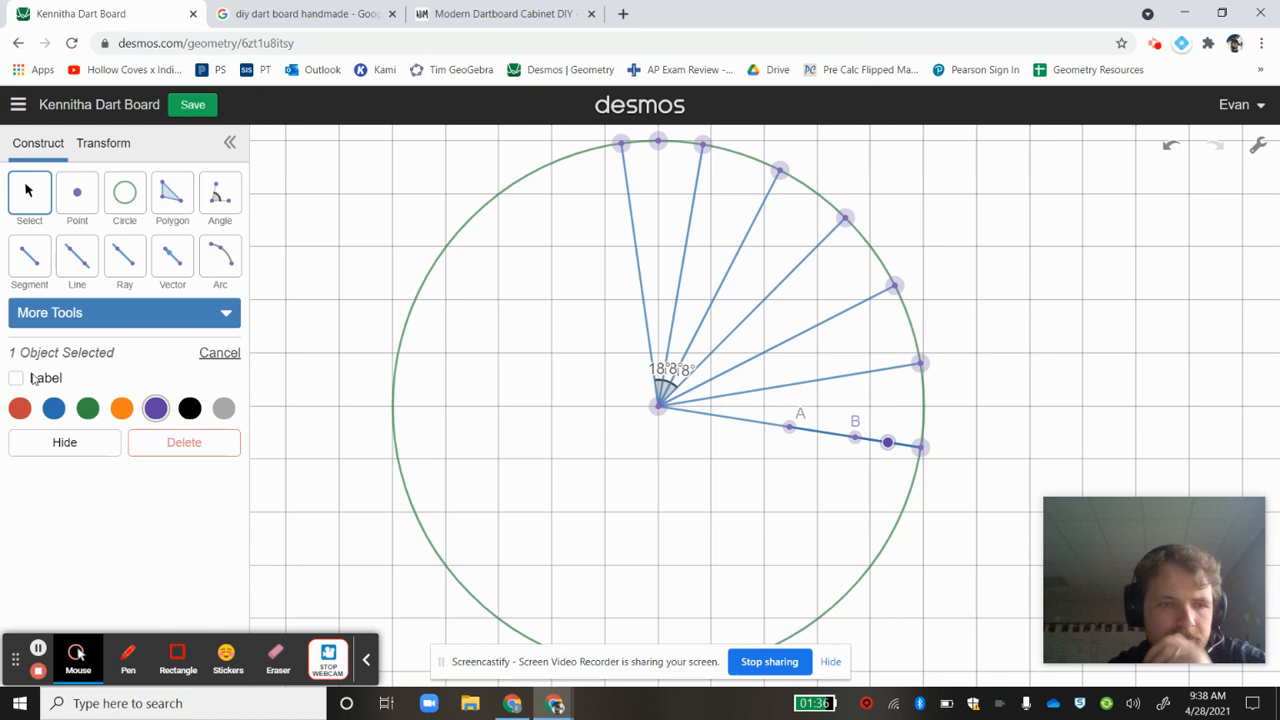
left_click(16, 377)
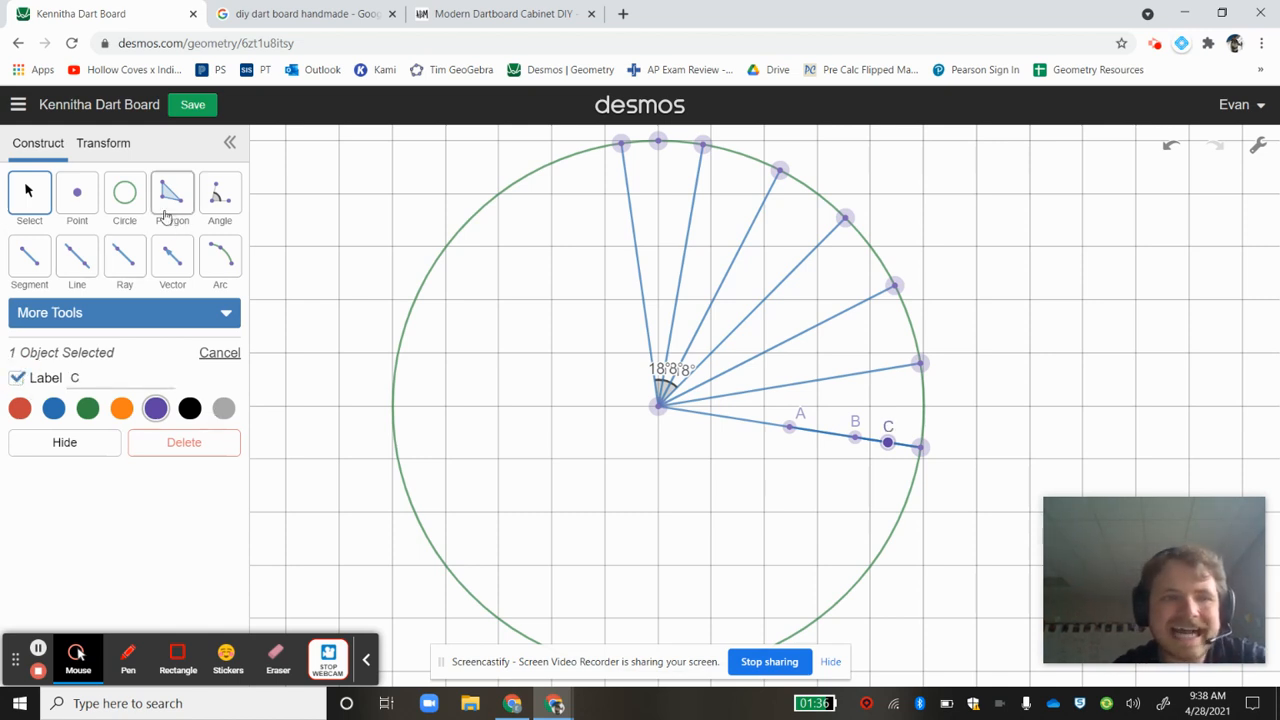
left_click(124, 193)
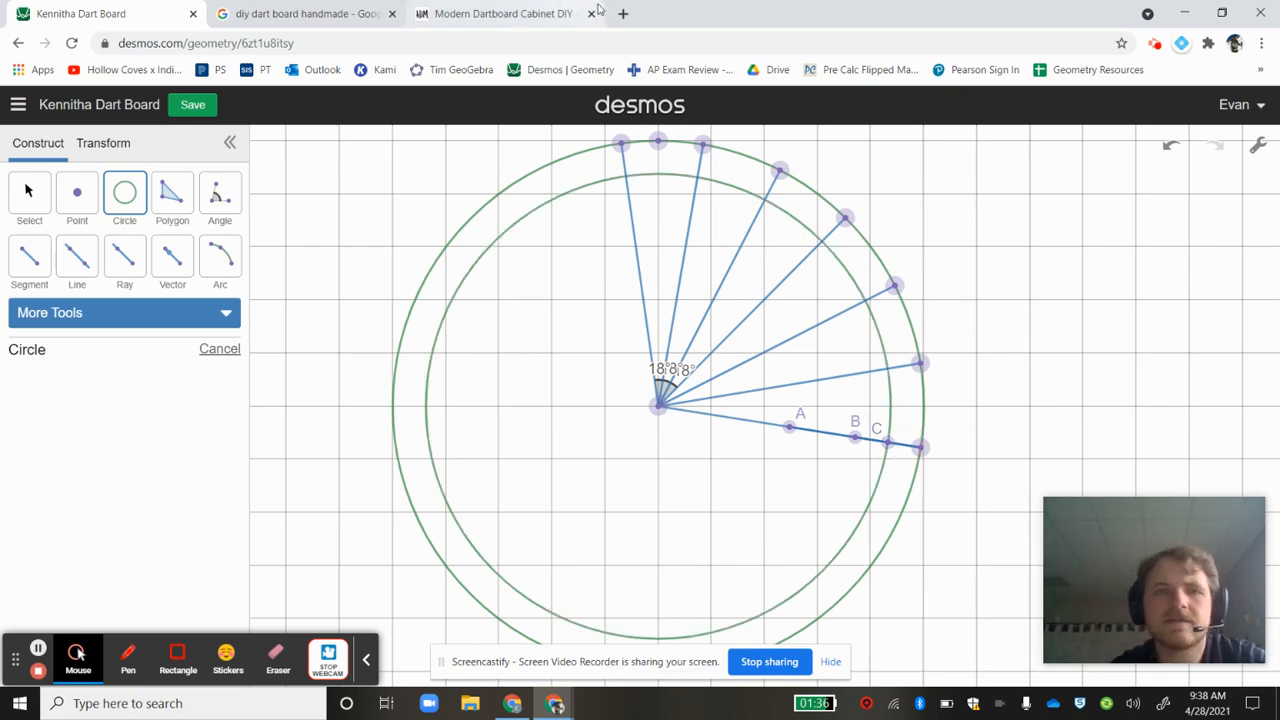
left_click(505, 13)
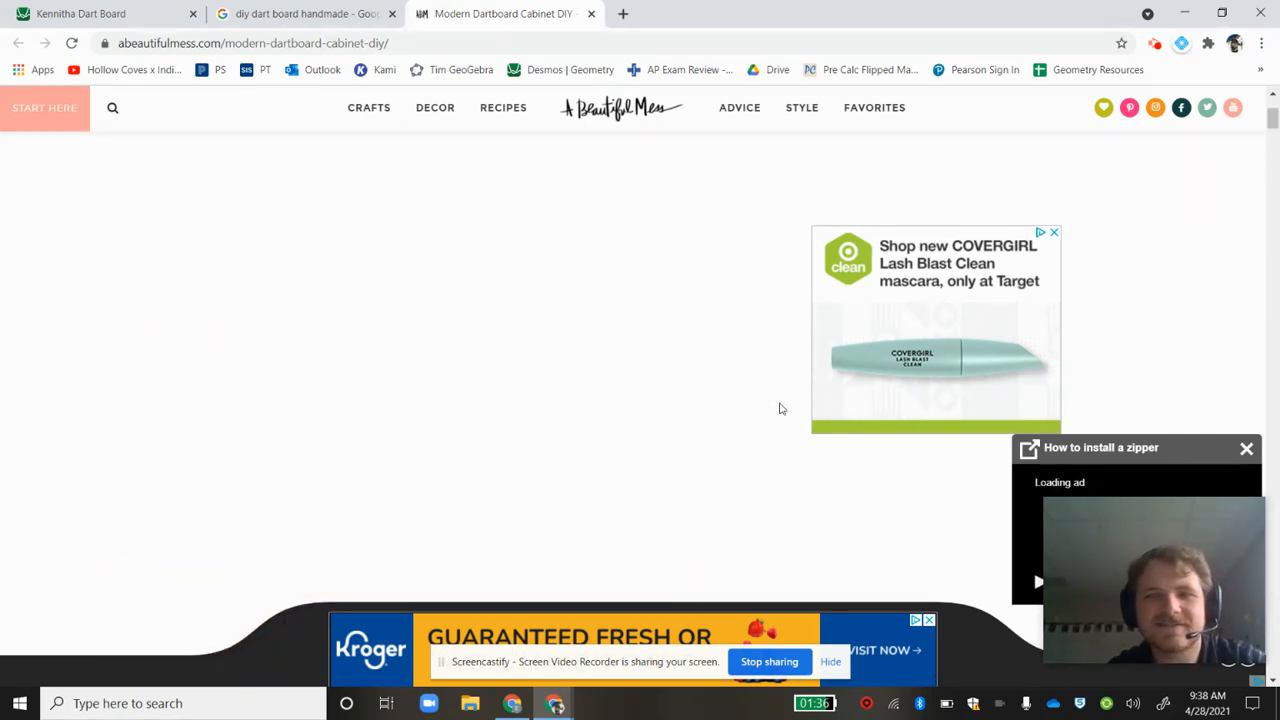
- Scroll through the Modern Dartboard Cabinet DIY article on abeautifulmess.com
scroll("down", 3)
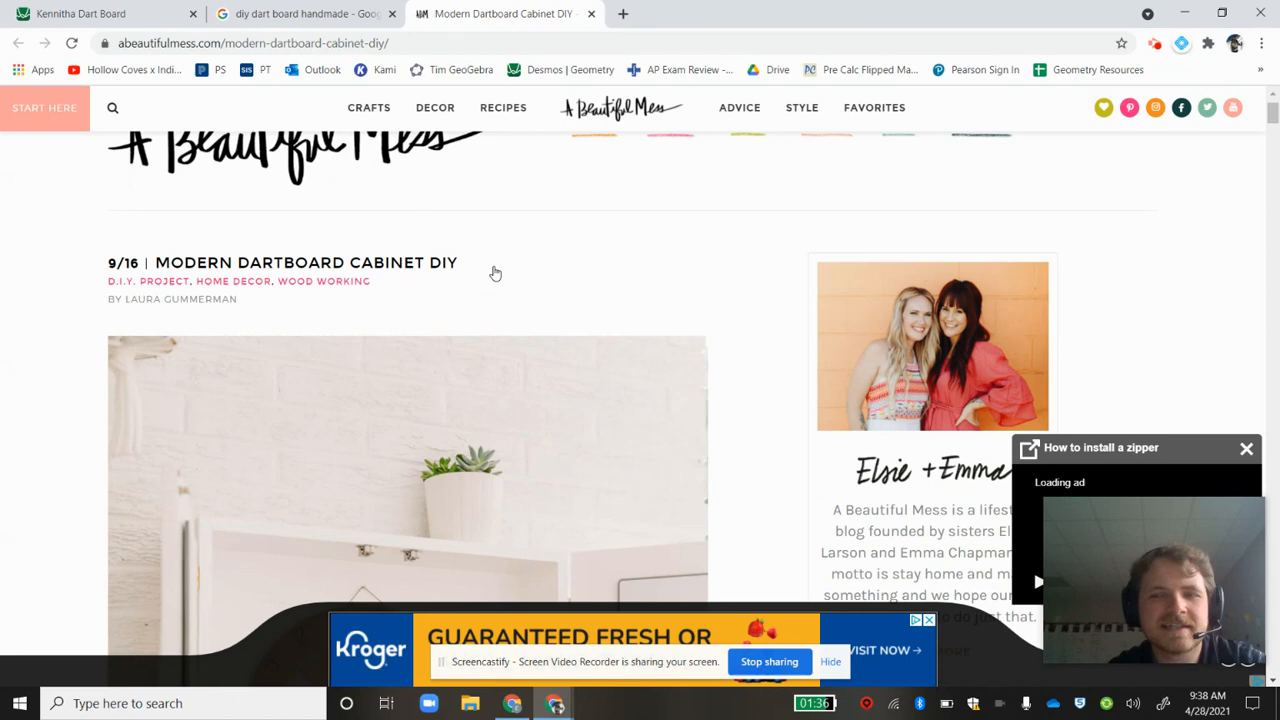
scroll("down", 3)
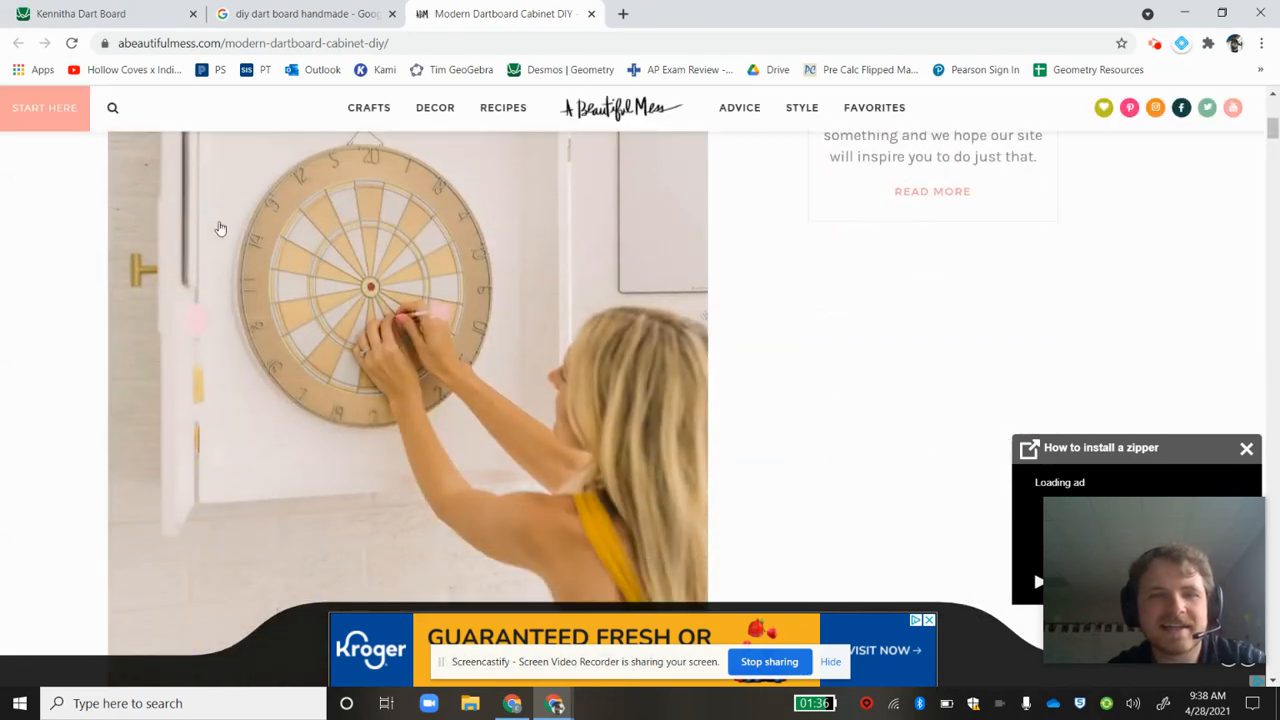
scroll("down", 3)
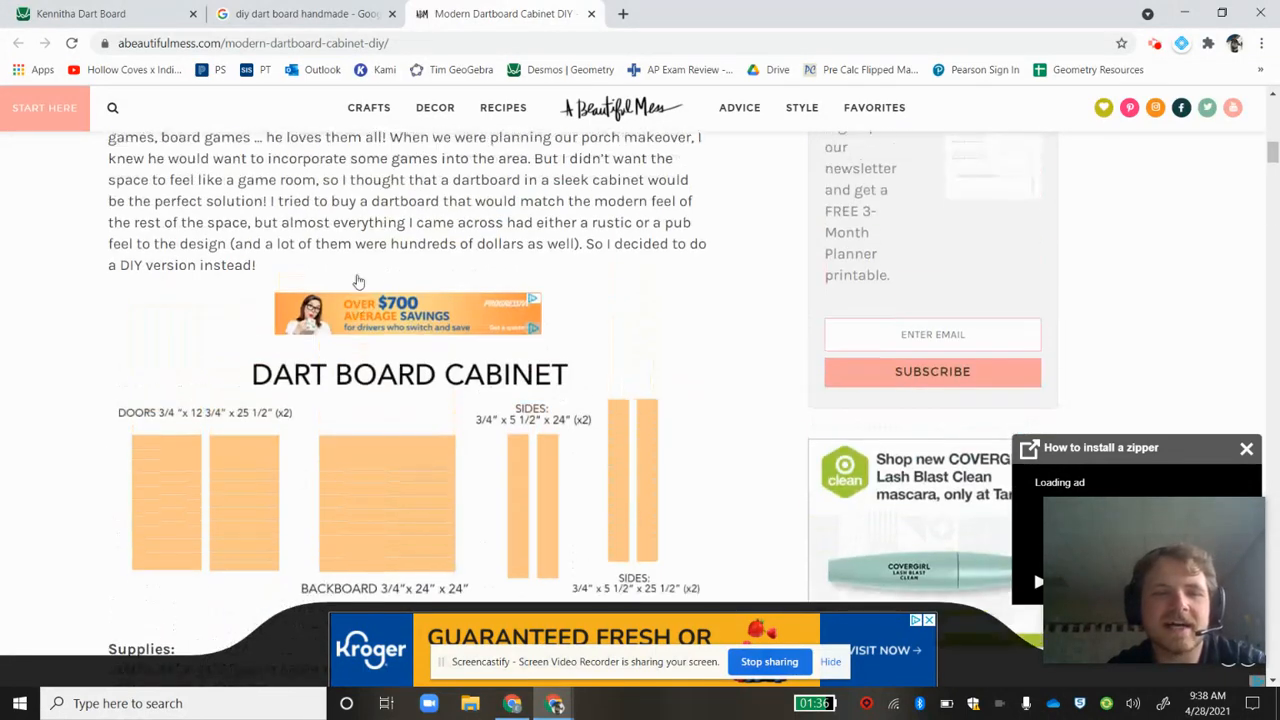
scroll("up", 3)
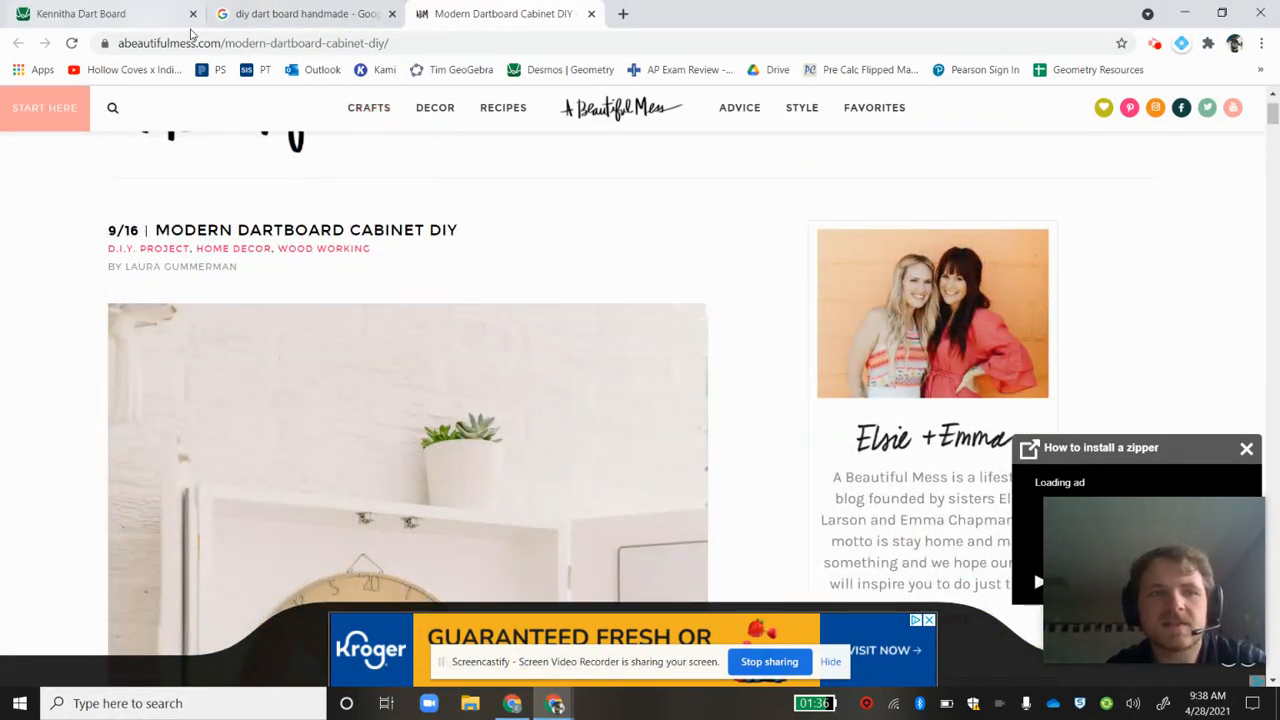
scroll("down", 3)
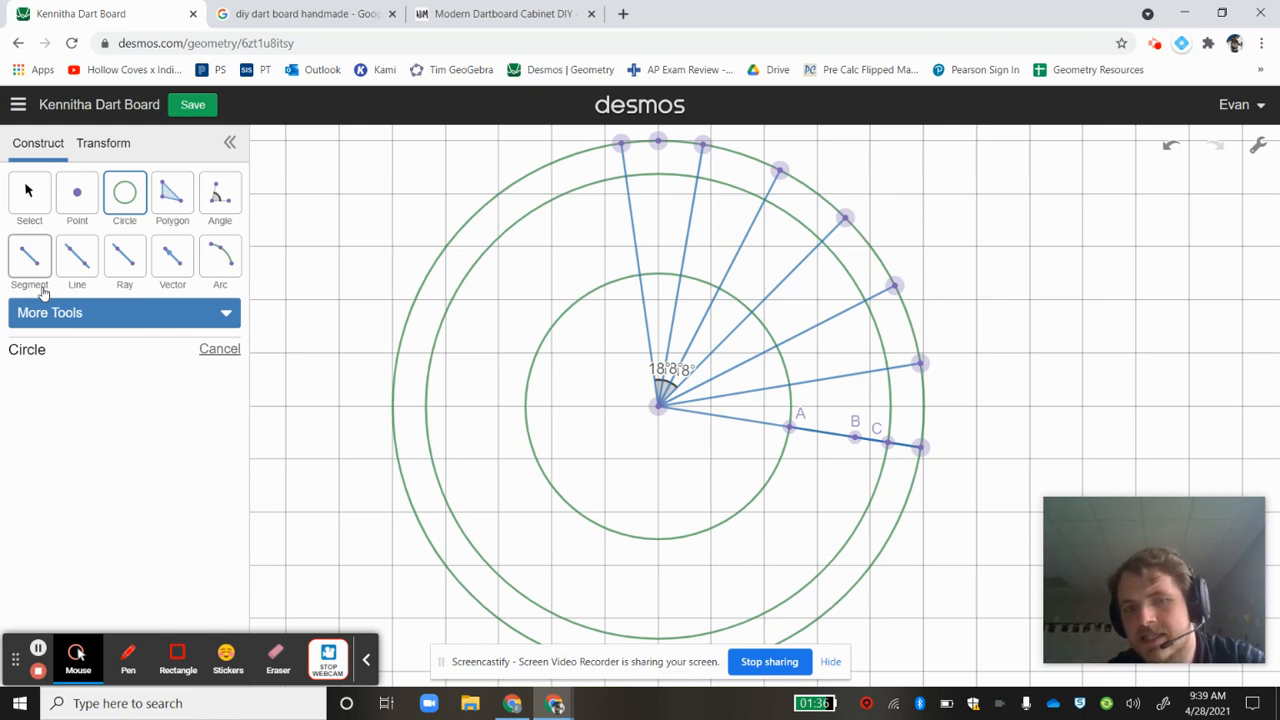
mouse_move(82, 539)
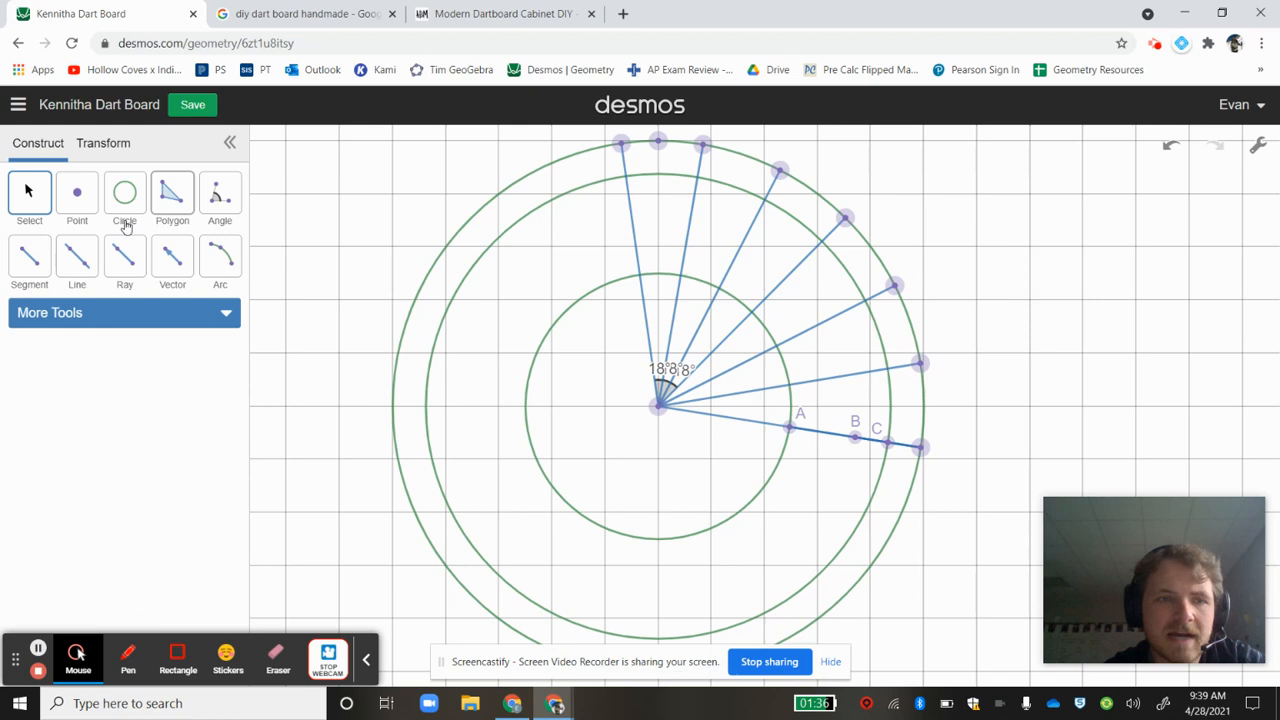
mouse_move(40, 280)
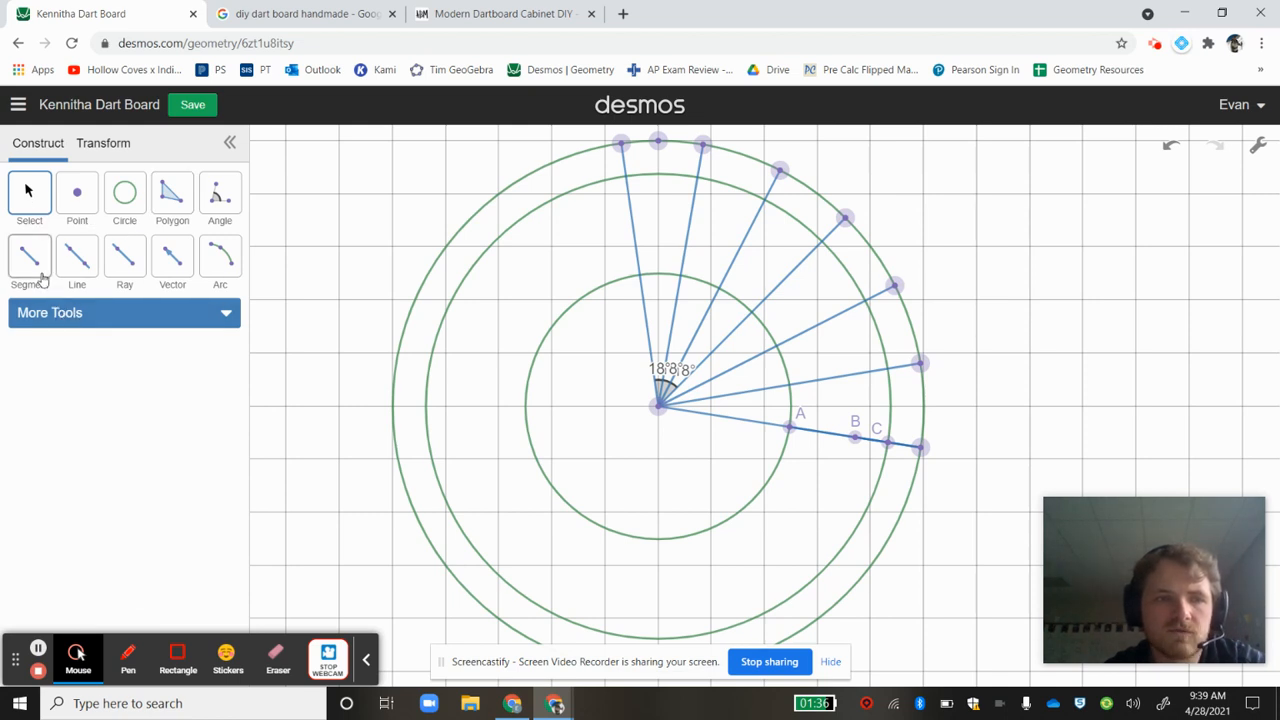
- Construct midpoint D on the radius between the centre and A, with its label shown
left_click(29, 258)
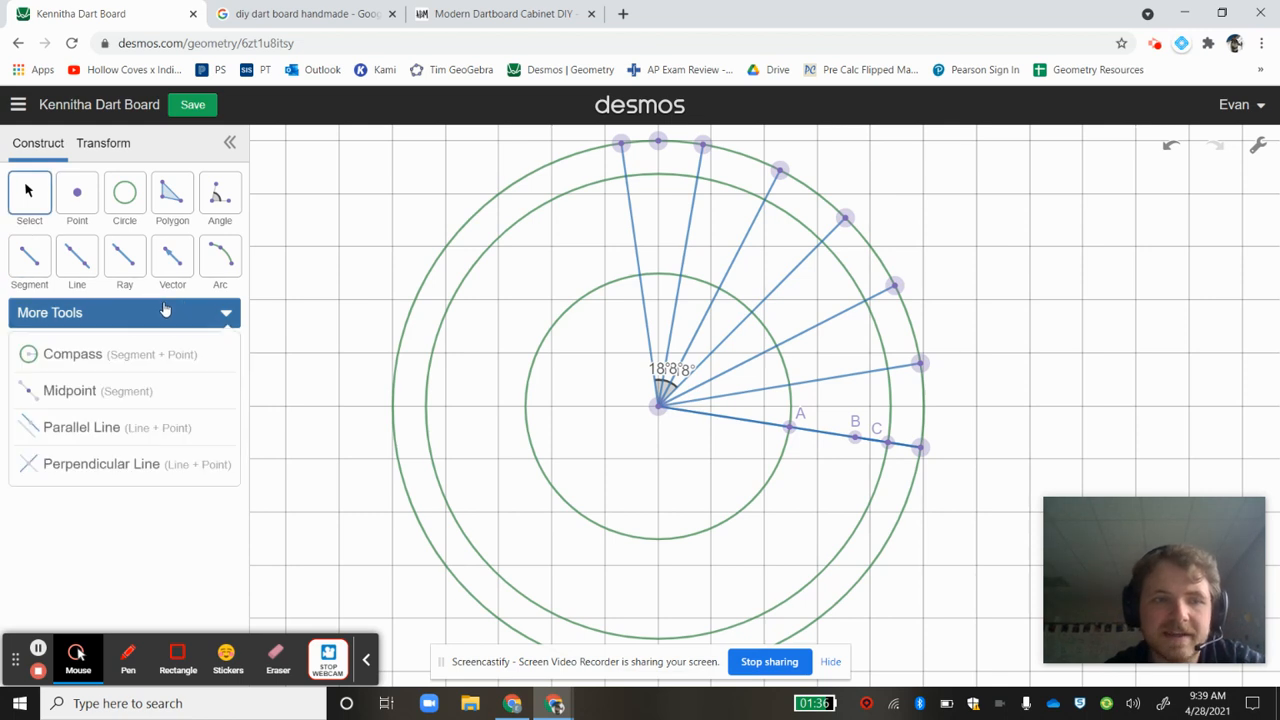
left_click(69, 390)
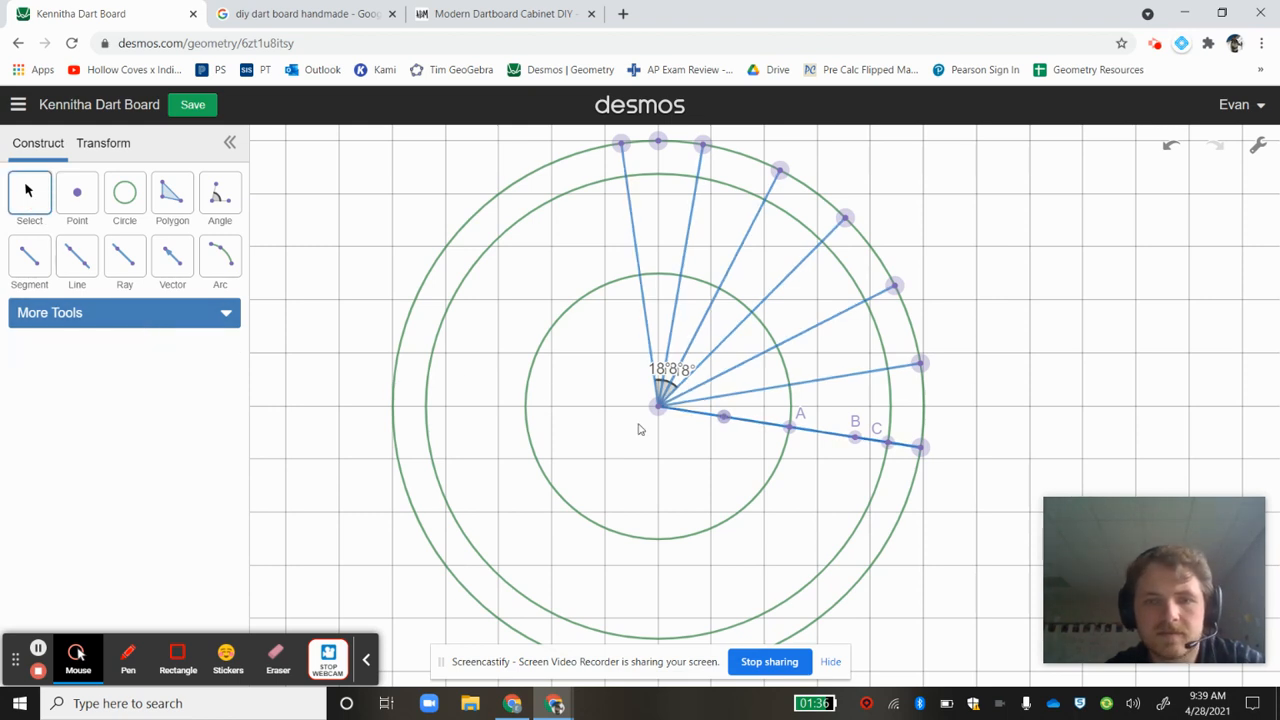
left_click(722, 417)
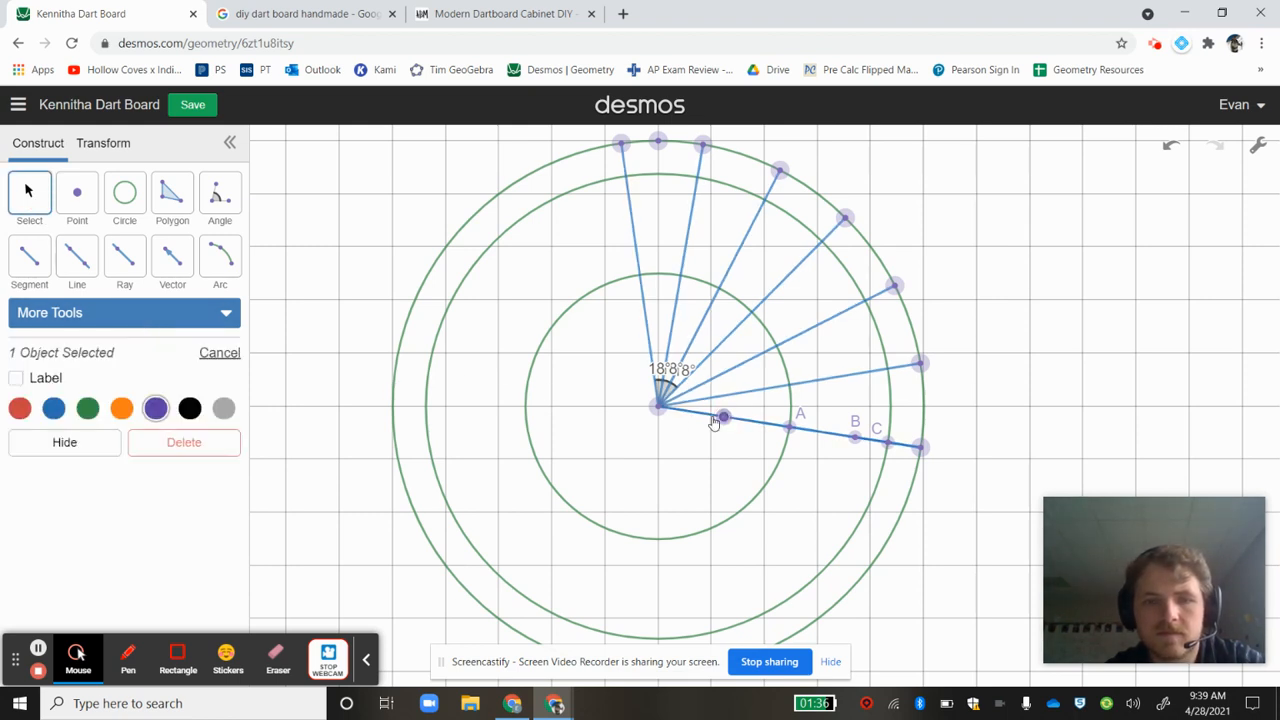
left_click(16, 377)
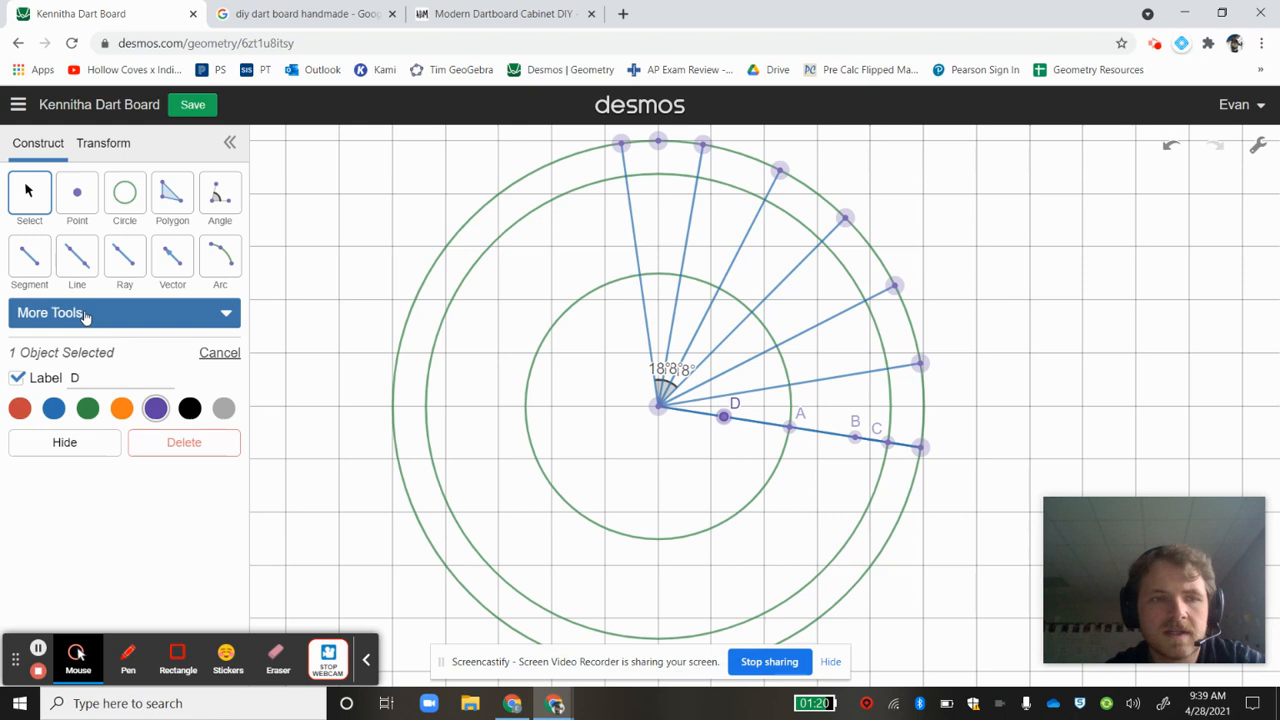
left_click(29, 257)
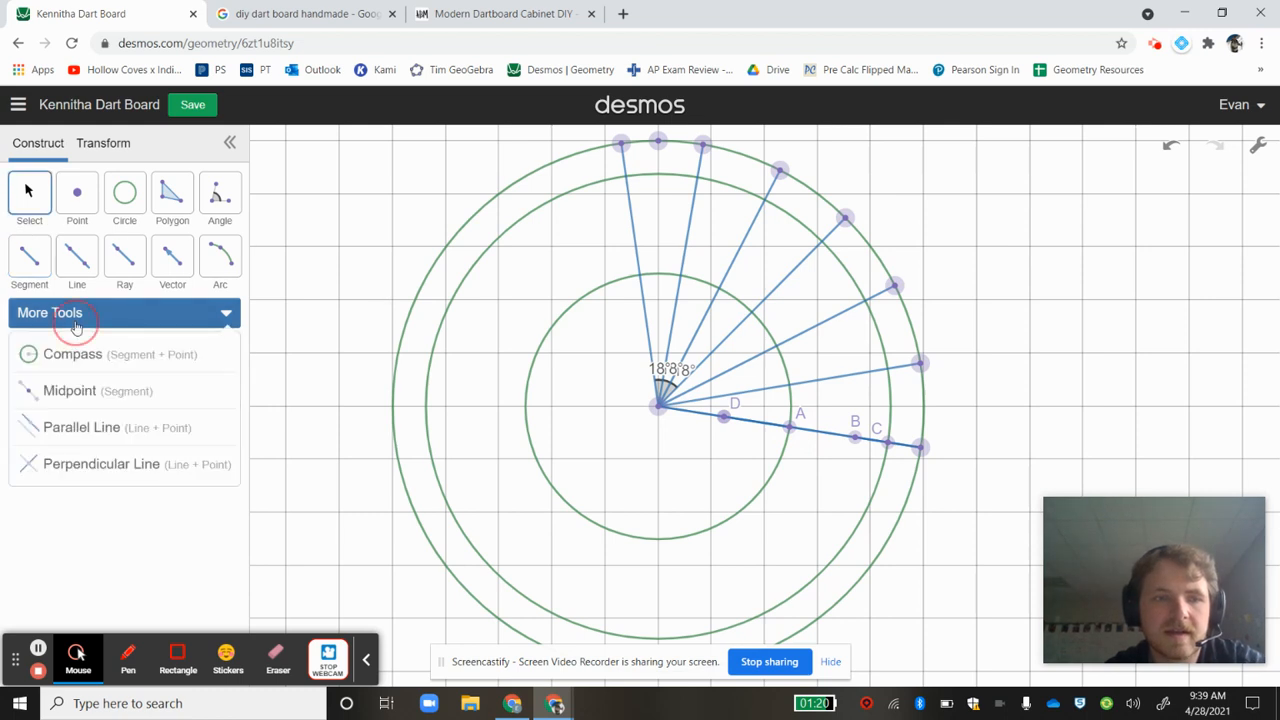
- Construct midpoint E between D and A and enable its label
left_click(69, 390)
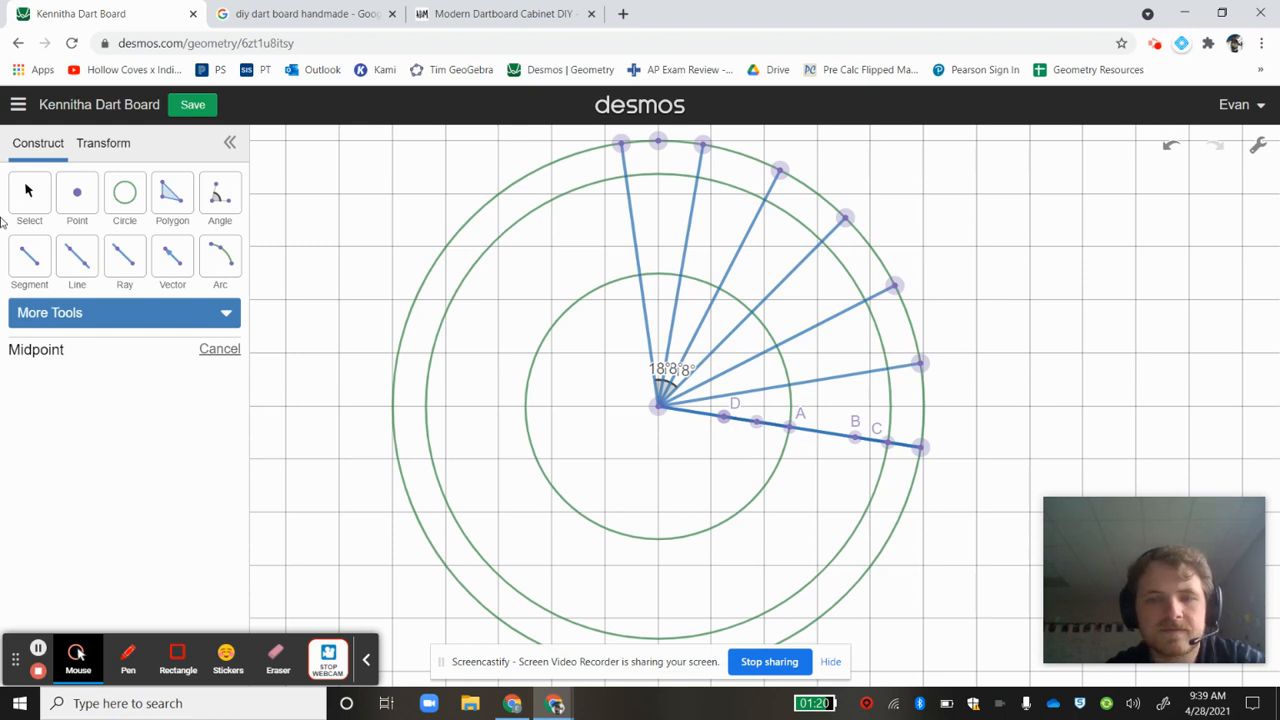
left_click(124, 312)
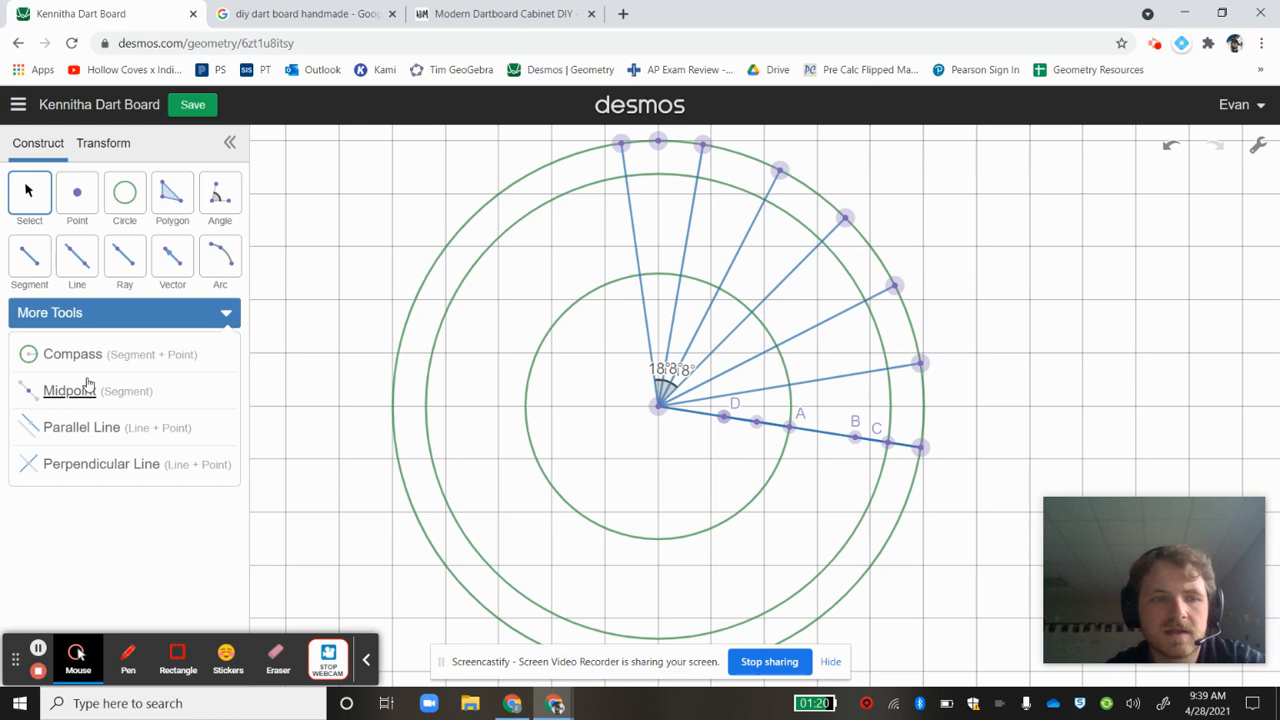
left_click(124, 192)
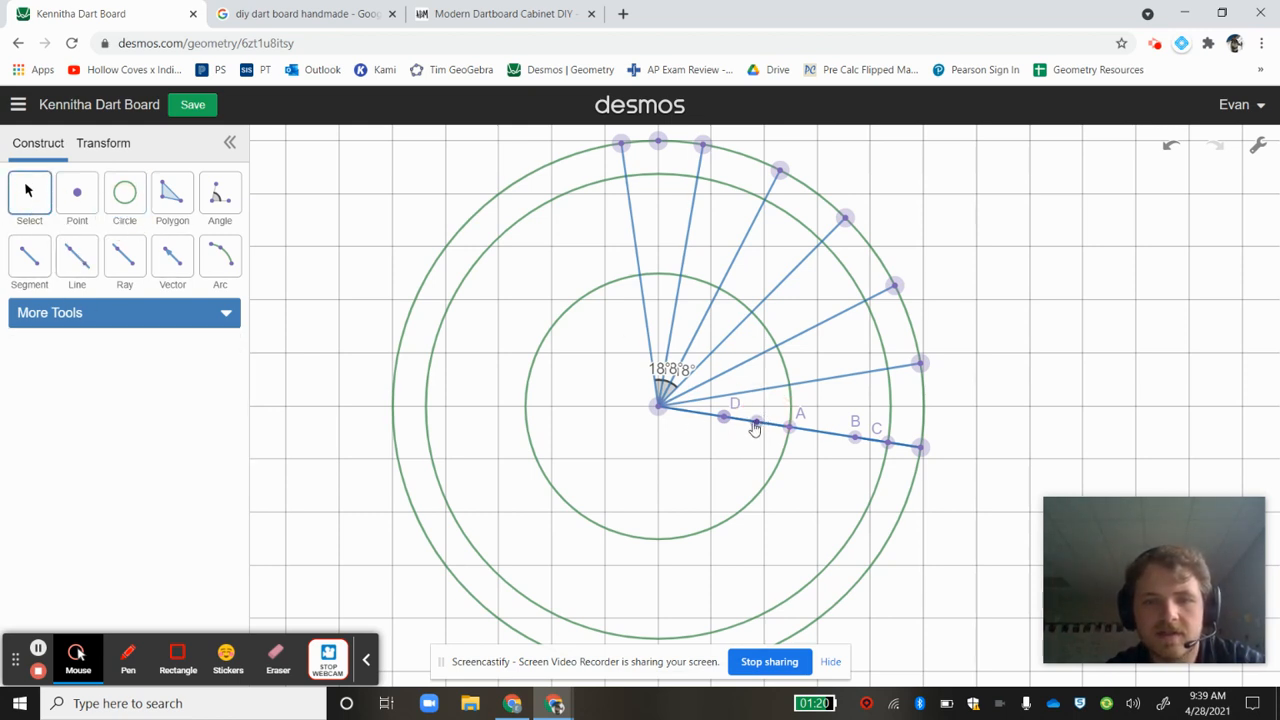
left_click(756, 422)
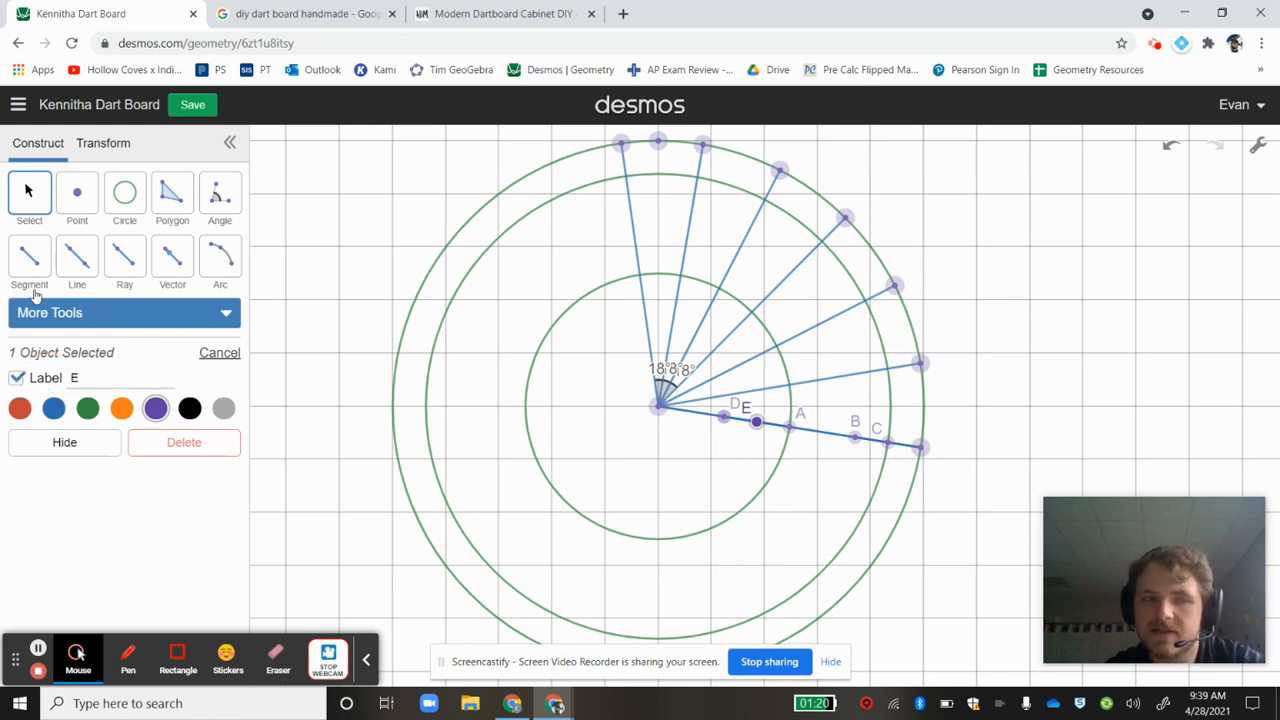
left_click(124, 192)
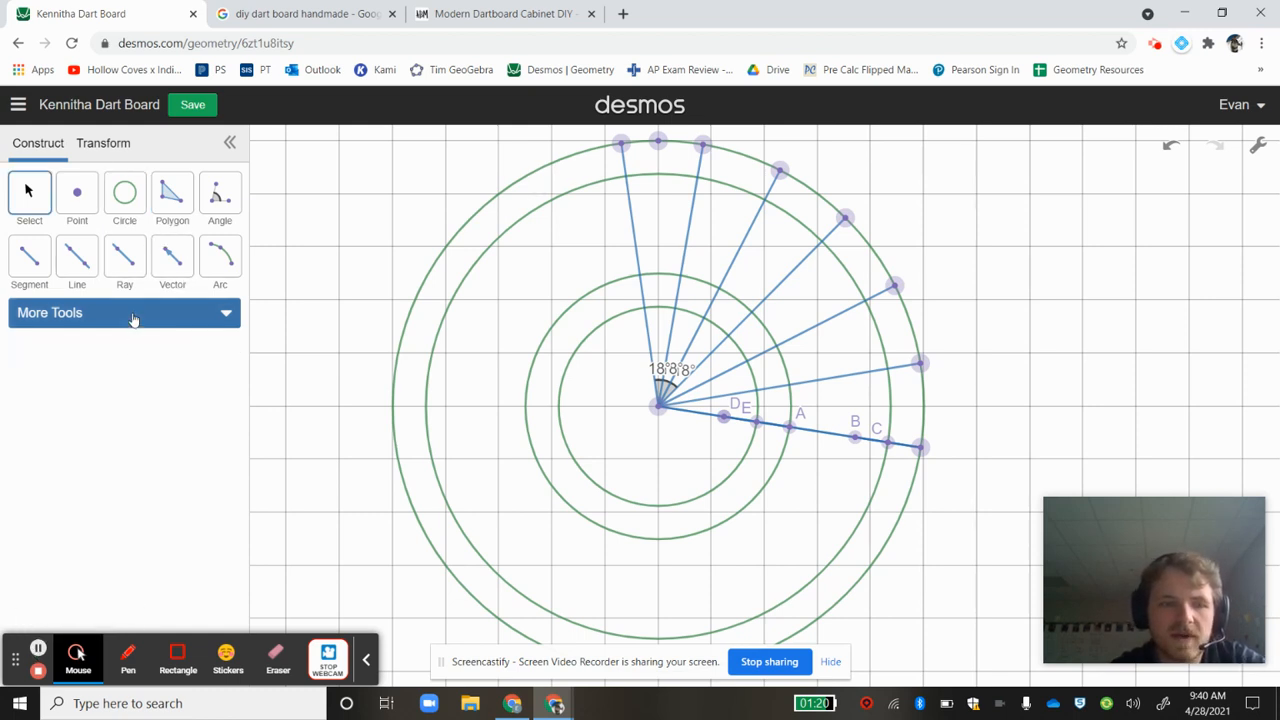
- Open More Tools to start another midpoint construction
left_click(124, 312)
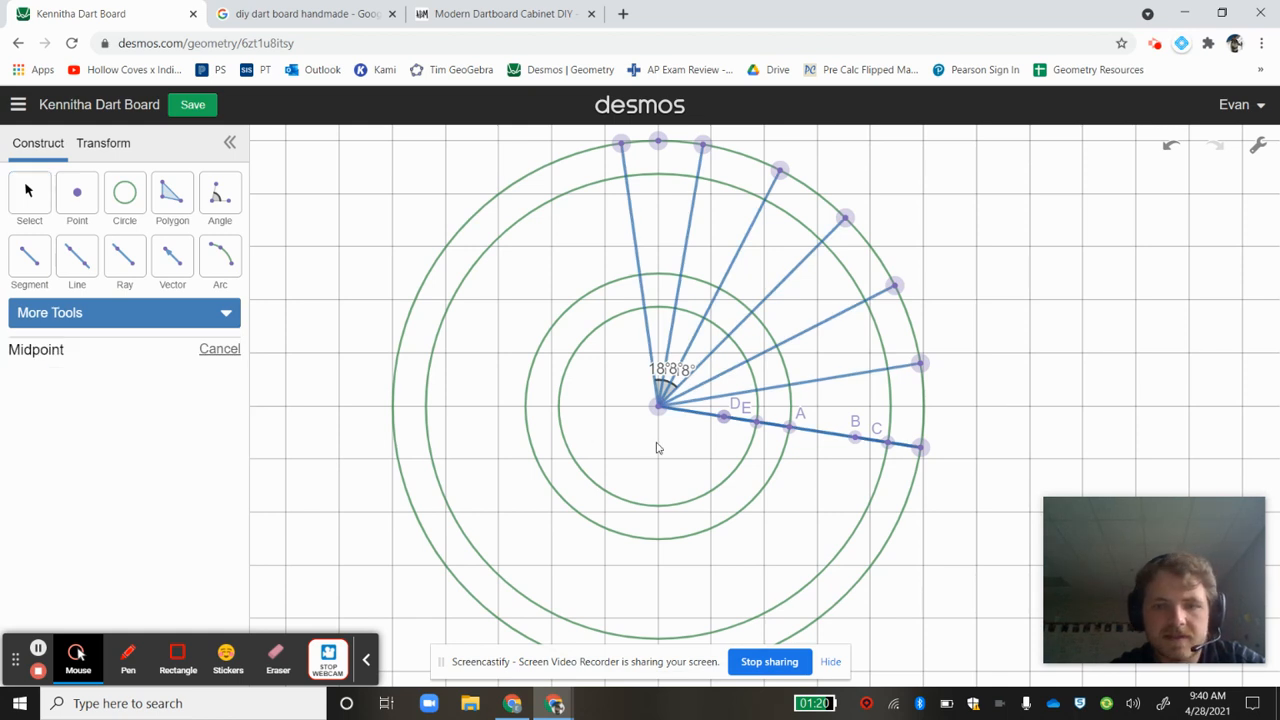
- Construct midpoint F between centre and D, then G between centre and F, labelled
left_click(29, 257)
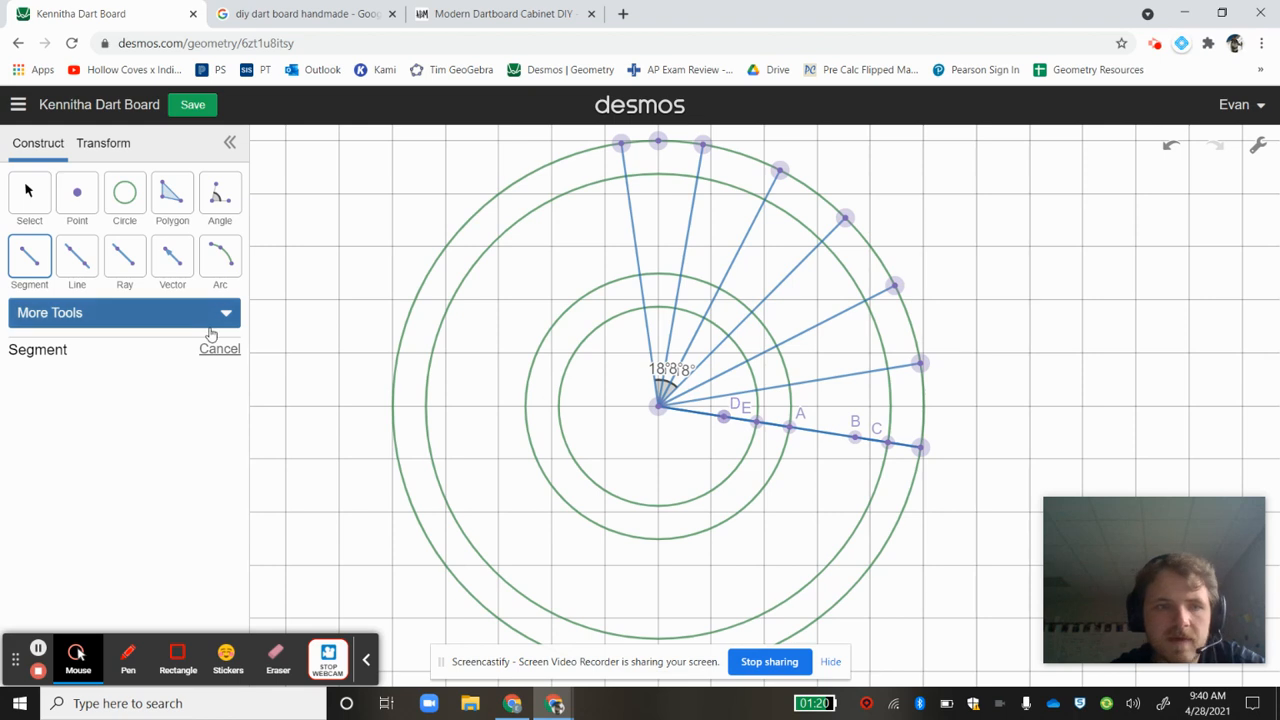
left_click(120, 312)
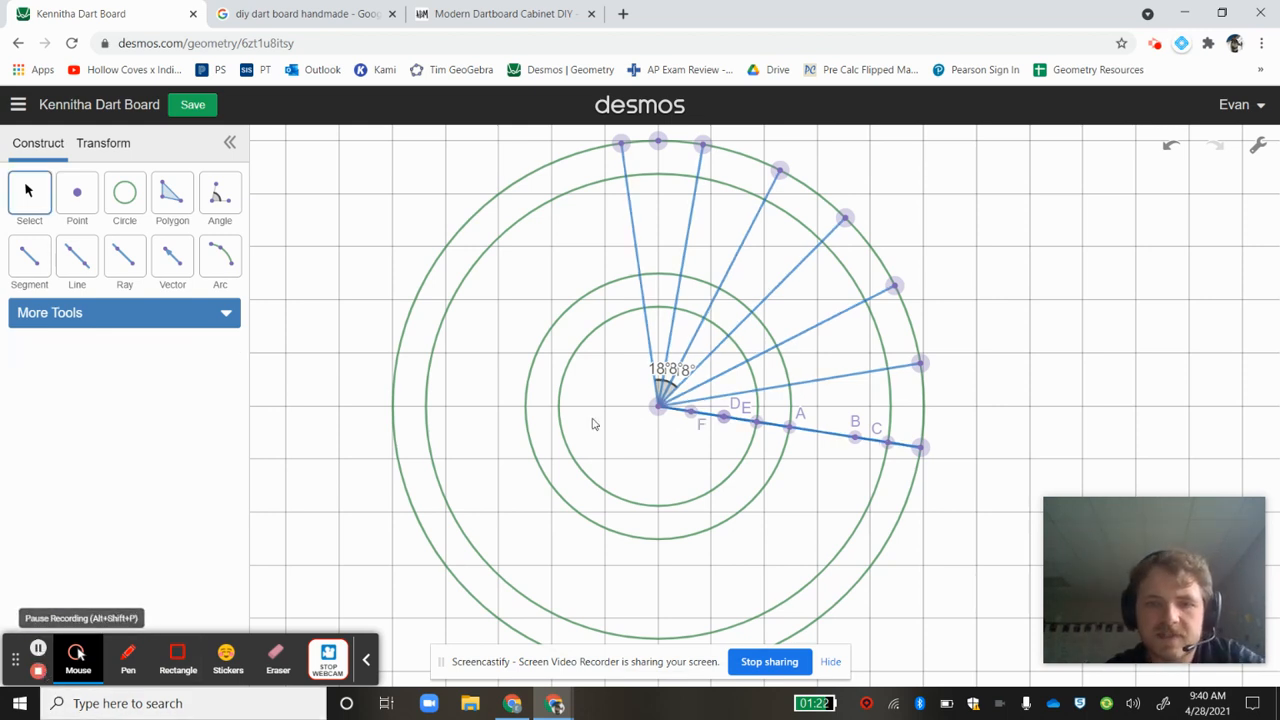
left_click(29, 255)
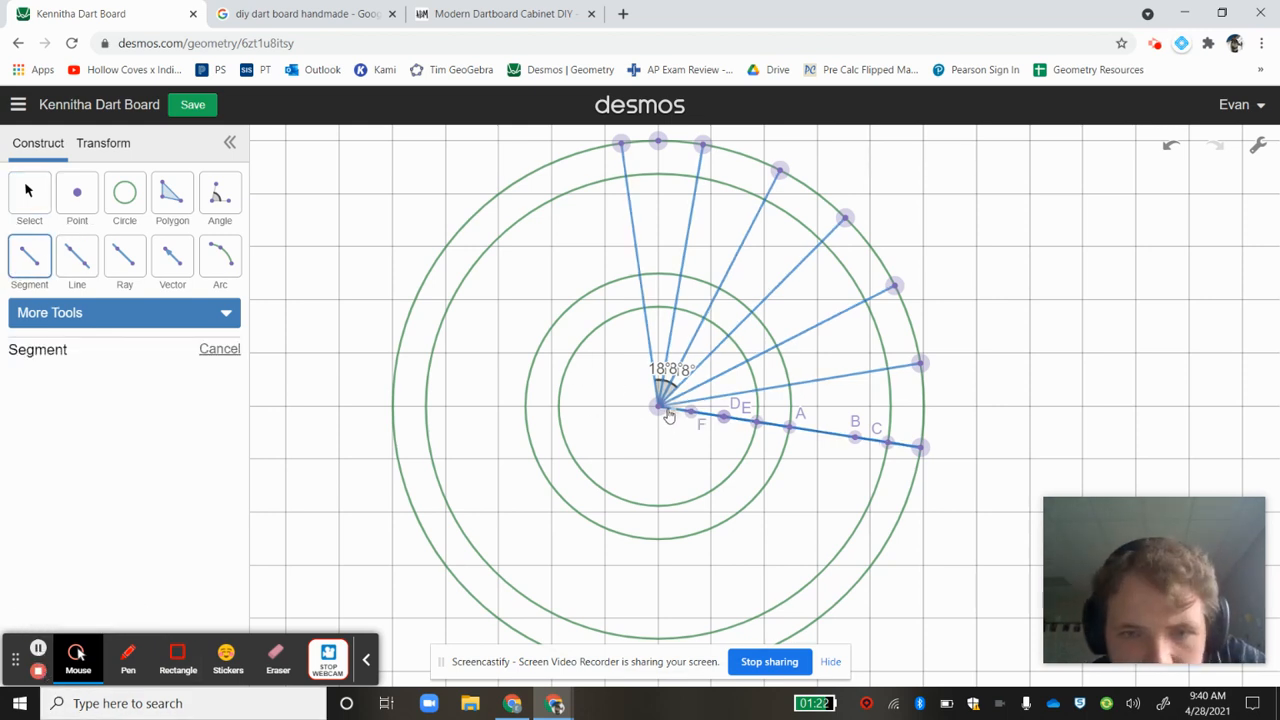
mouse_move(693, 418)
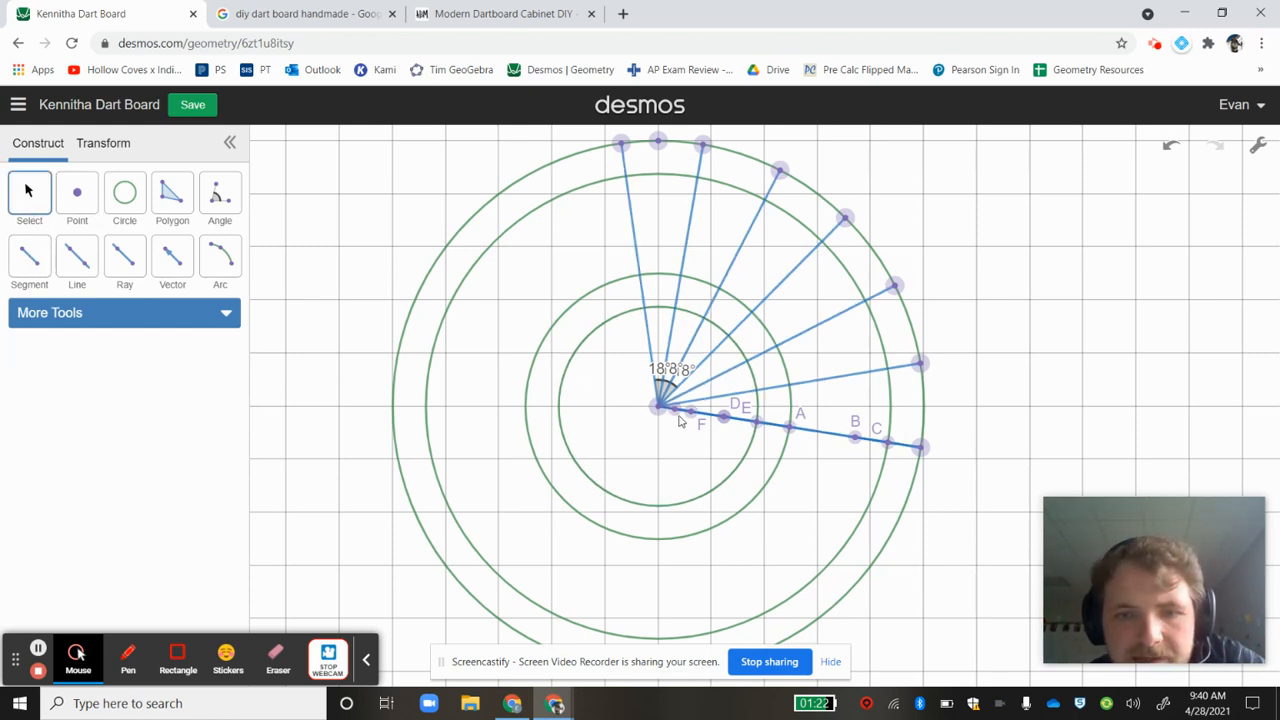
left_click(675, 408)
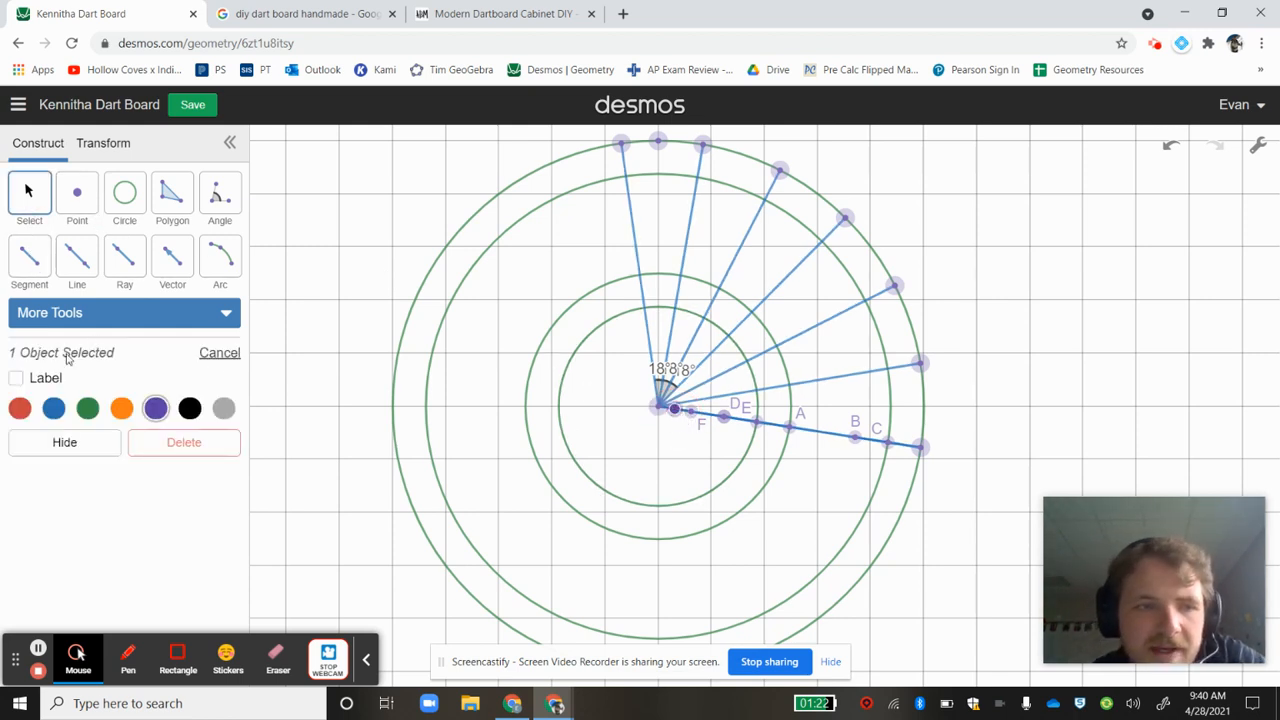
left_click(16, 377)
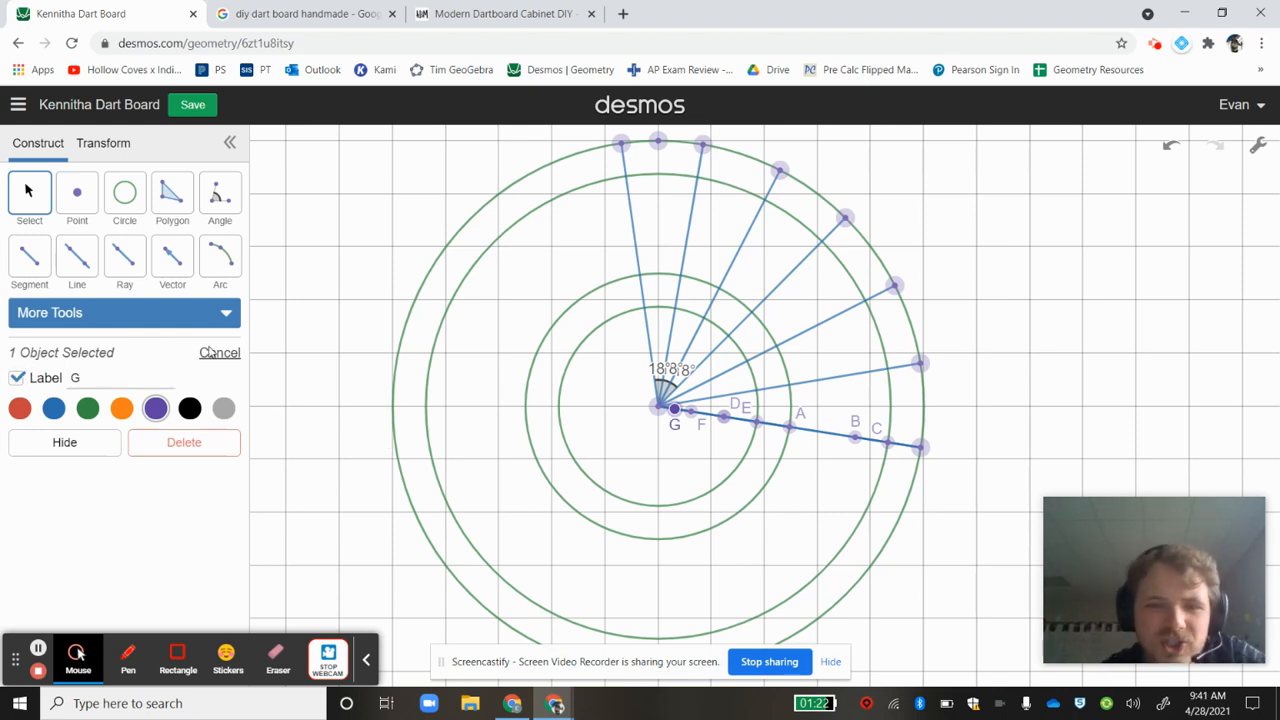
left_click(124, 192)
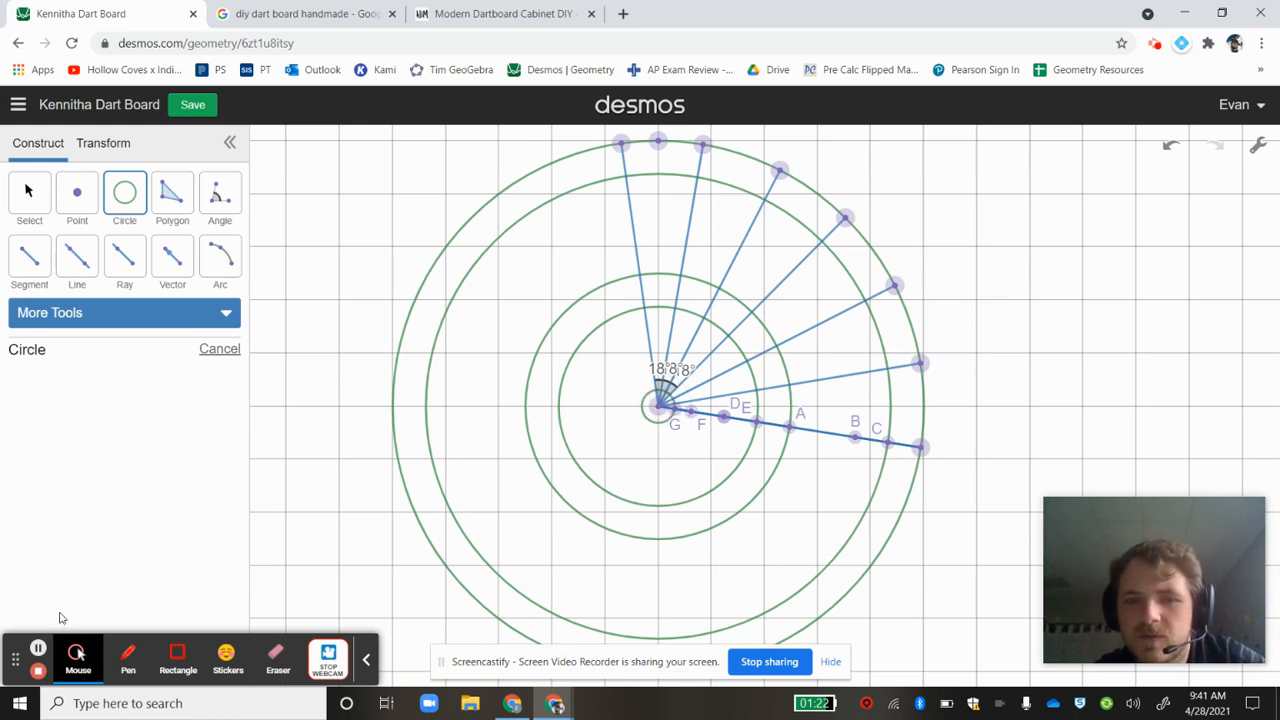
mouse_move(38, 648)
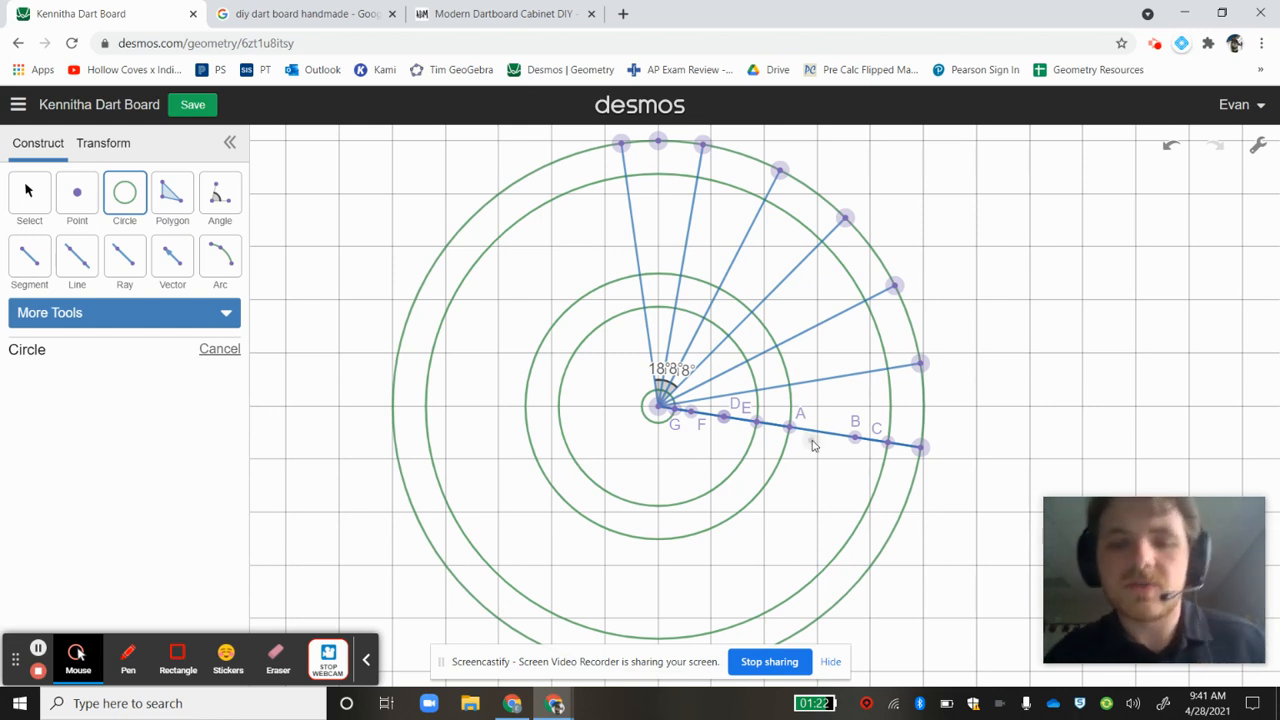
mouse_move(85, 597)
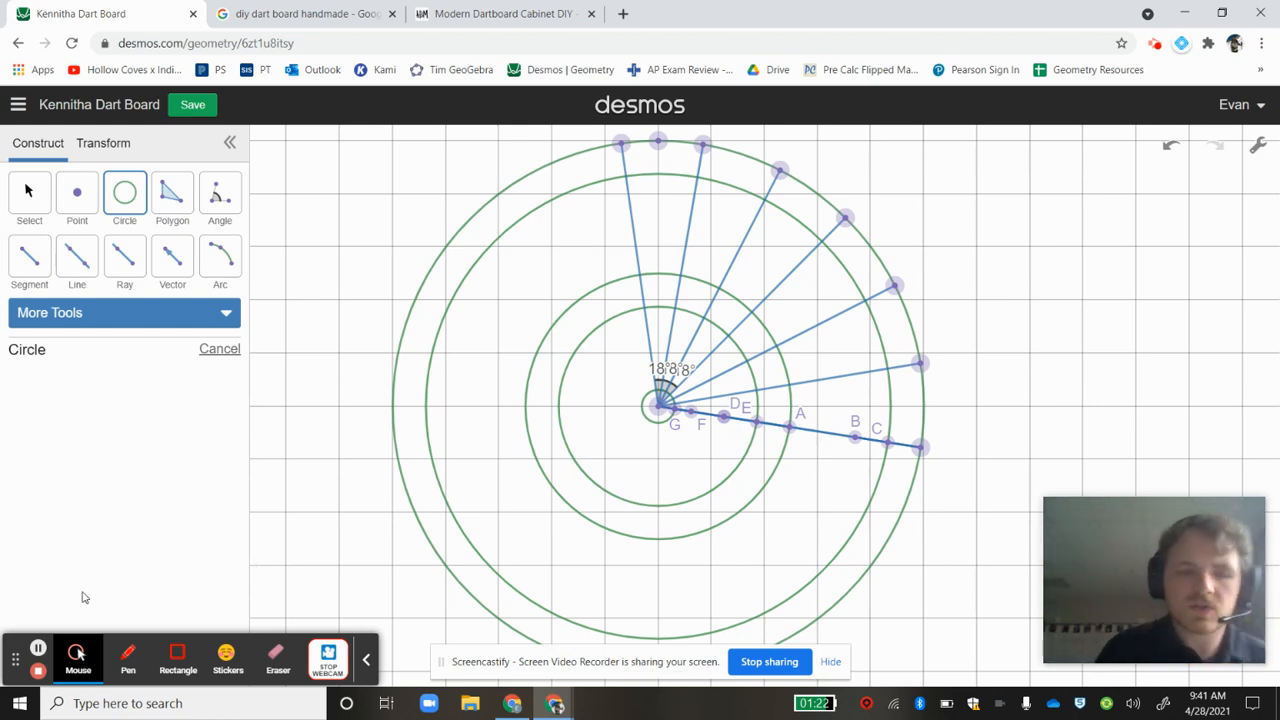